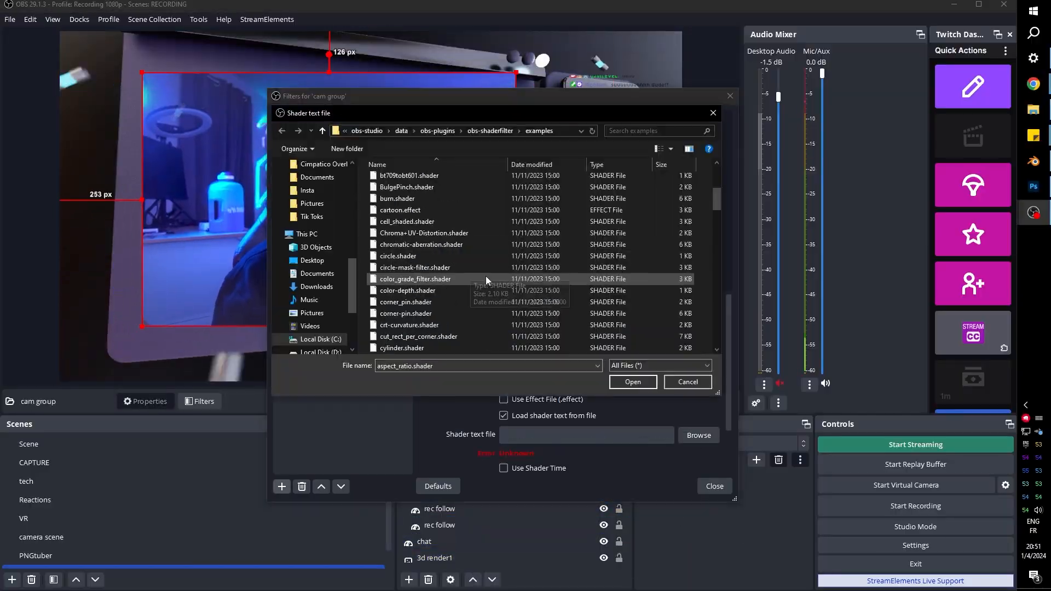
- Browse the obs-shaderfilter example files, then switch over to the Blender overlay project
left_click(686, 382)
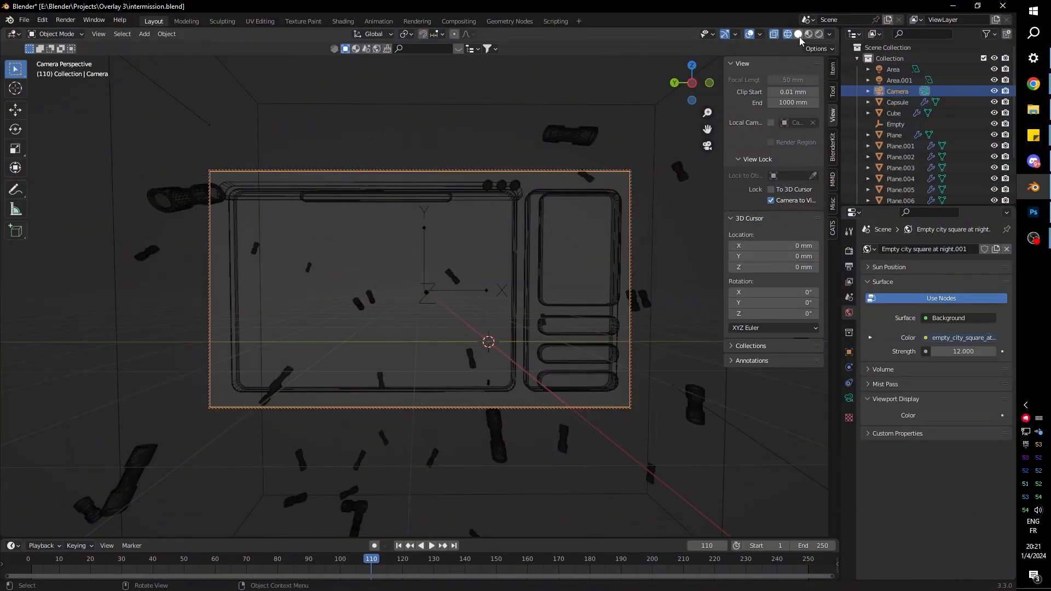
- Hide the Cube (floating capsules) in Solid shading, then preview the panel scene in Rendered shading
left_click(797, 33)
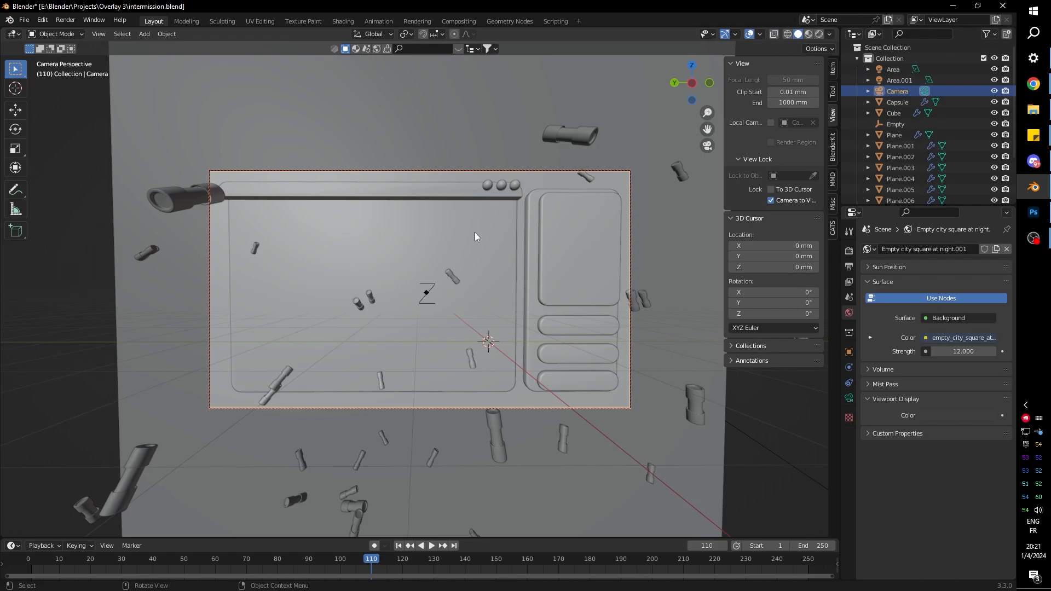
mouse_move(461, 257)
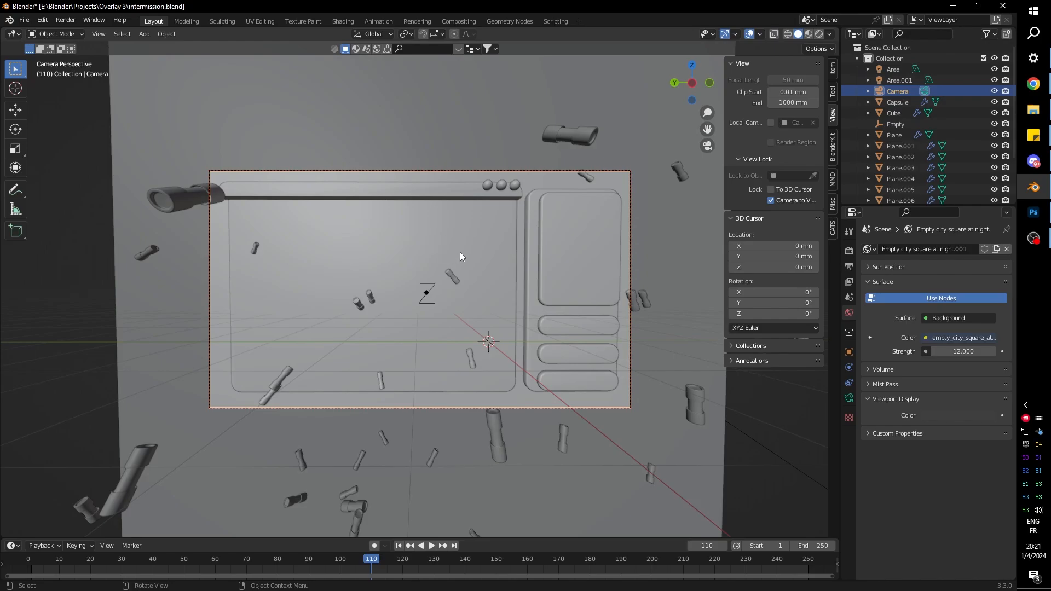
mouse_move(383, 400)
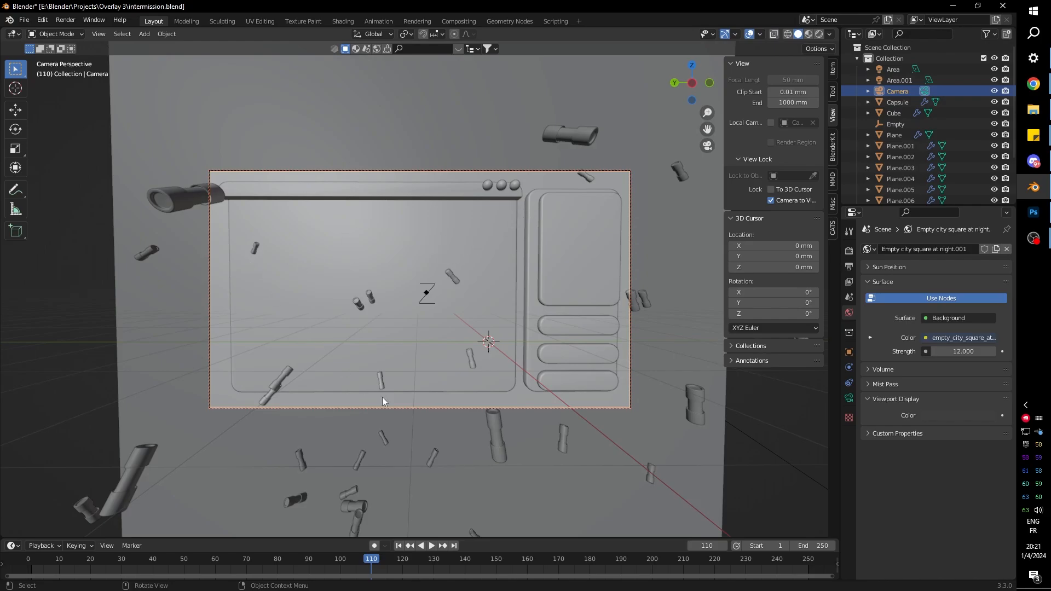
mouse_move(359, 333)
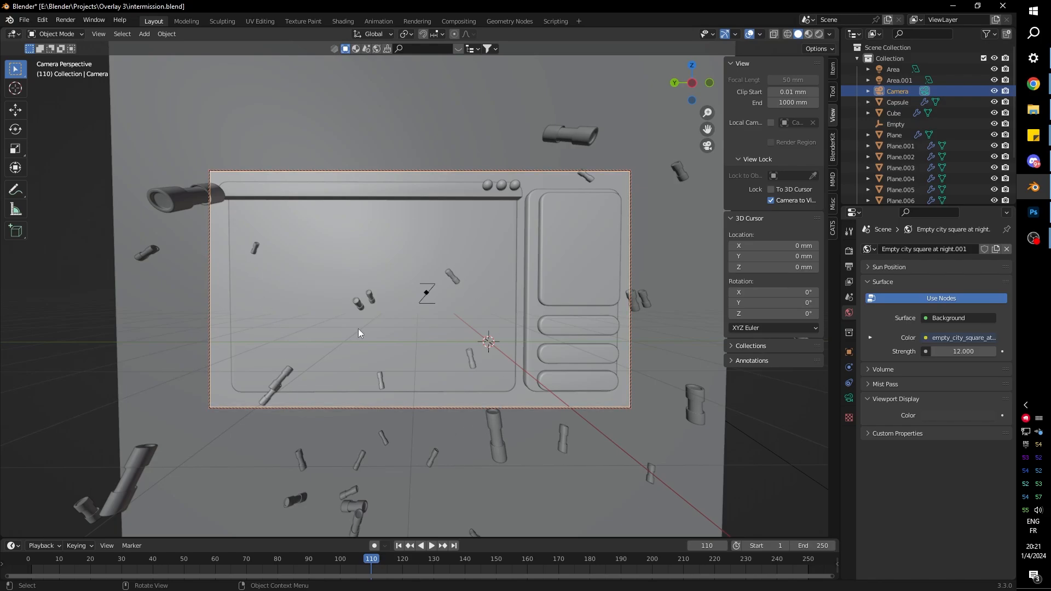
mouse_move(584, 353)
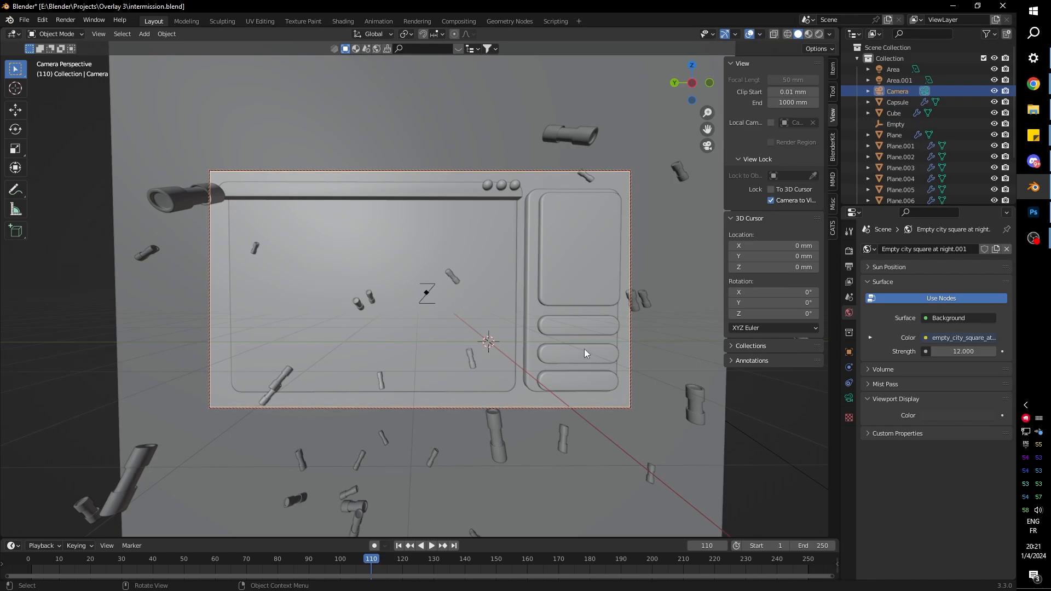
mouse_move(559, 373)
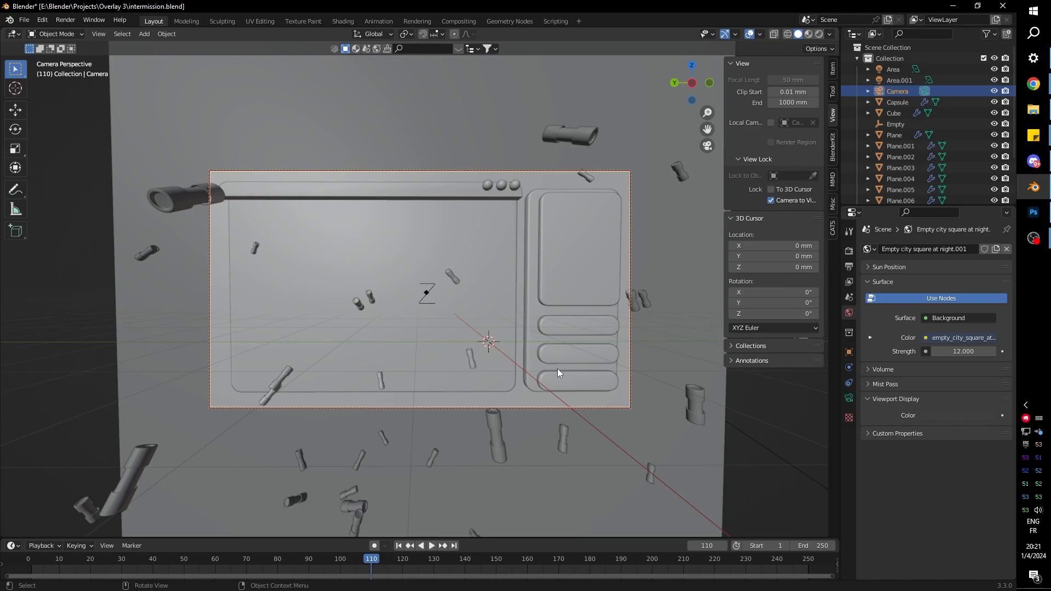
mouse_move(561, 368)
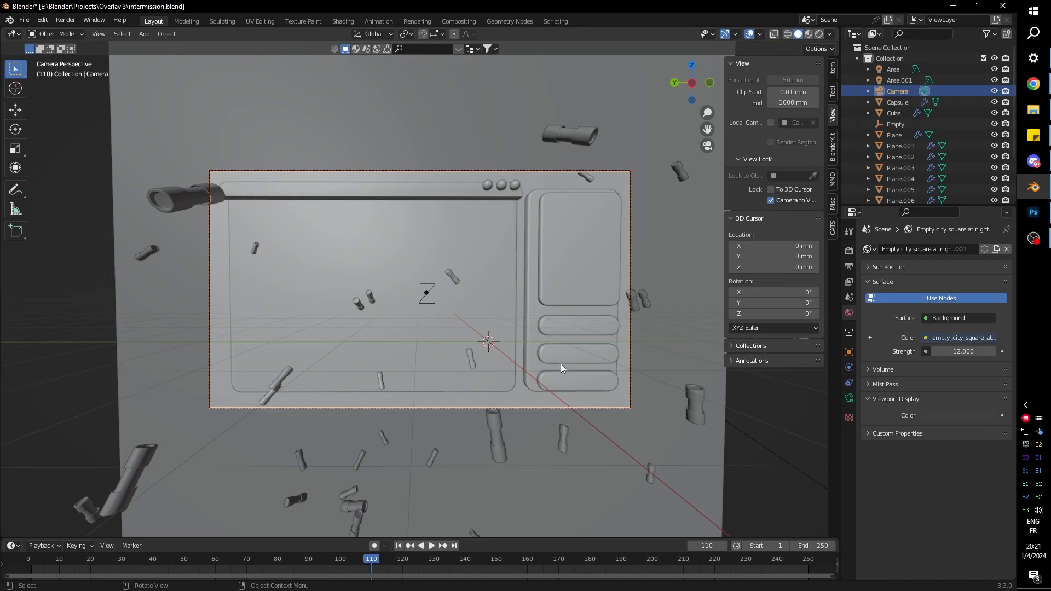
mouse_move(556, 310)
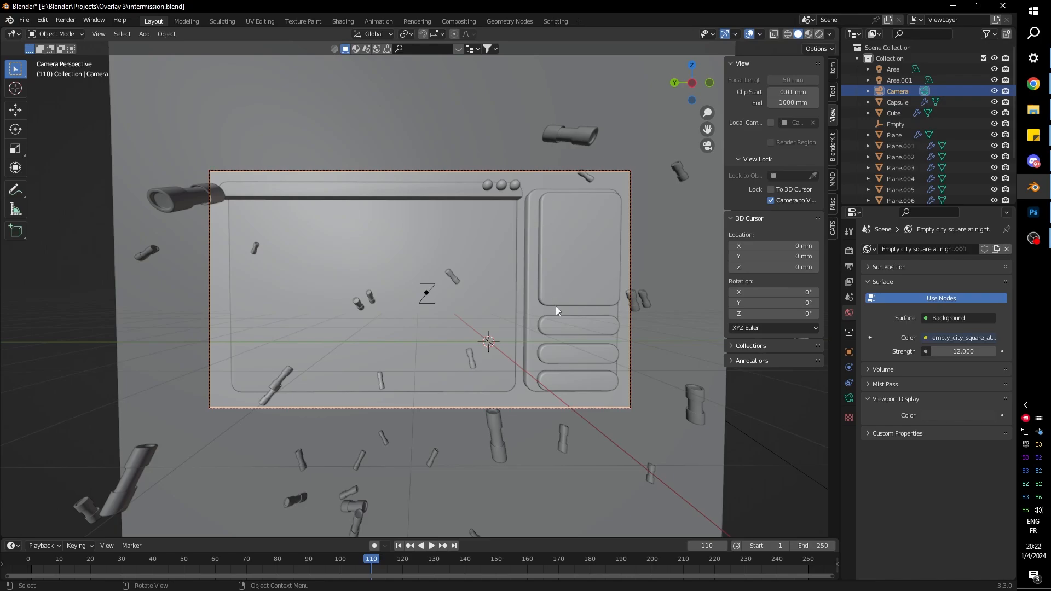
mouse_move(578, 264)
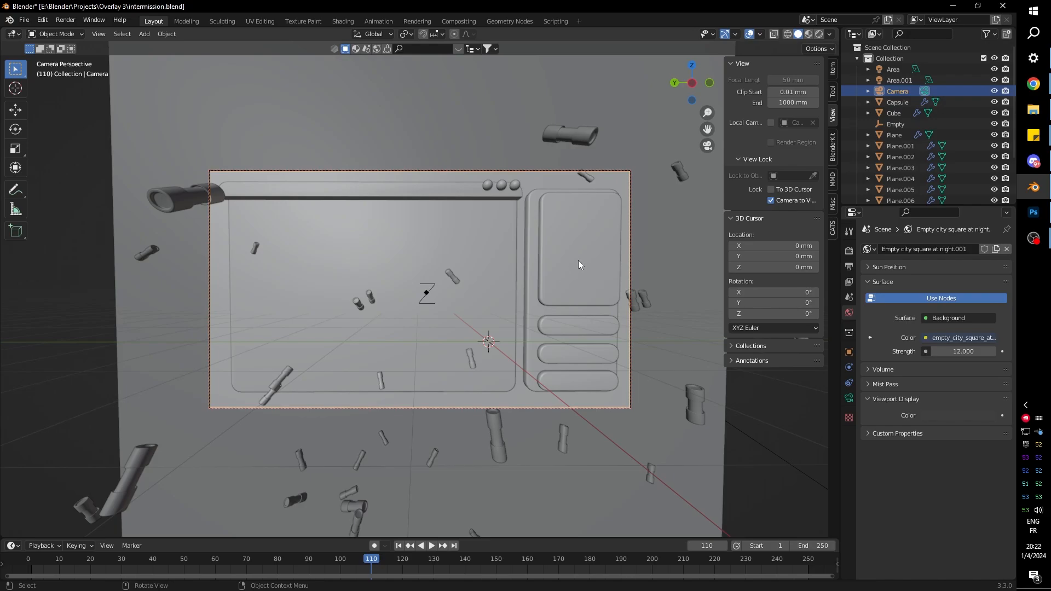
left_click(893, 113)
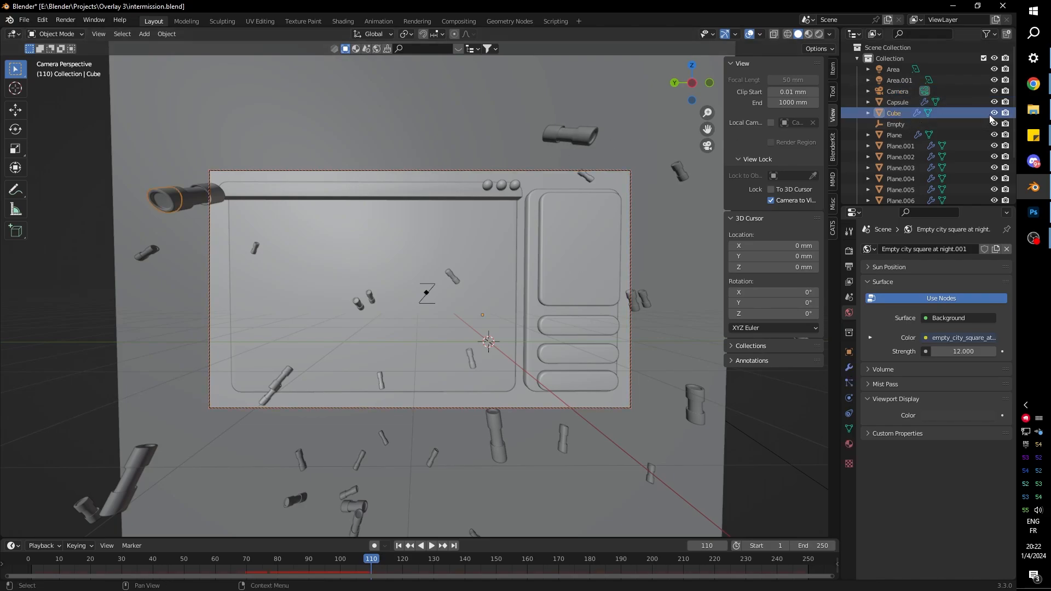
left_click(994, 113)
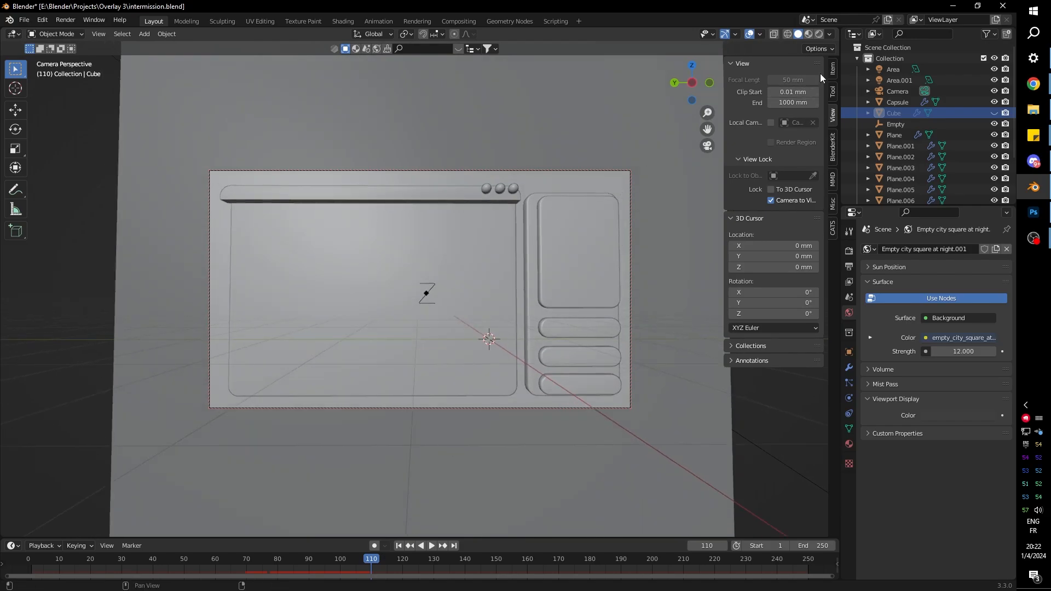
left_click(809, 34)
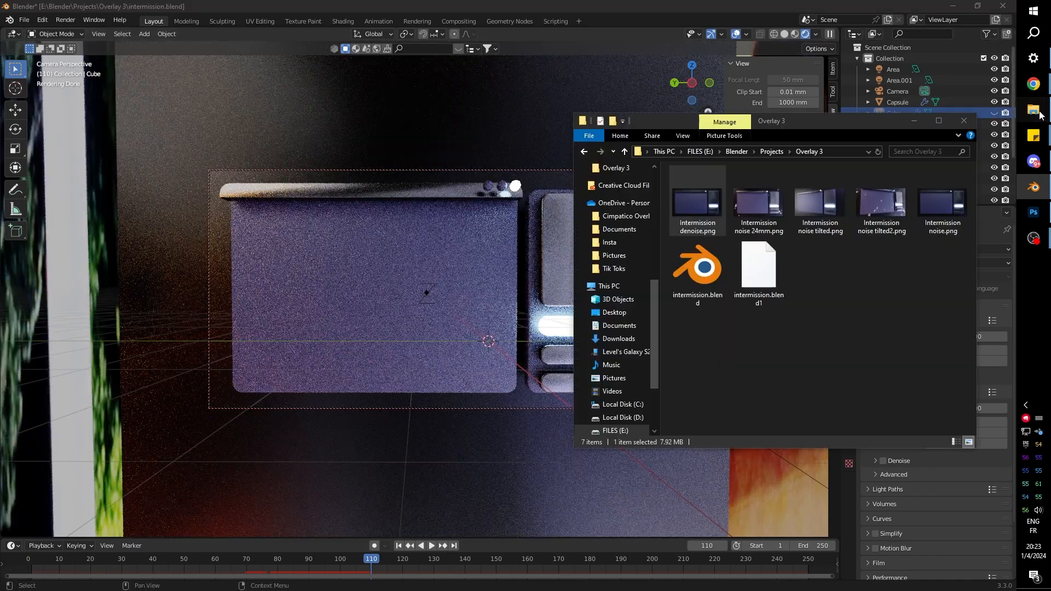
- Open Intermission noise 24mm.png from the Overlay 3 folder in Photos
left_click(696, 201)
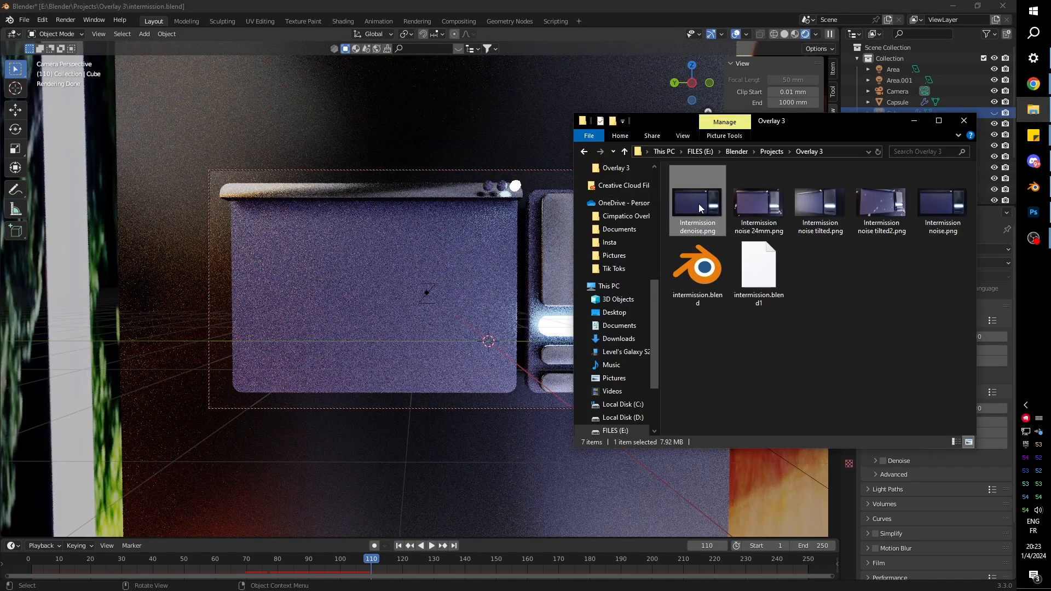
double_click(697, 199)
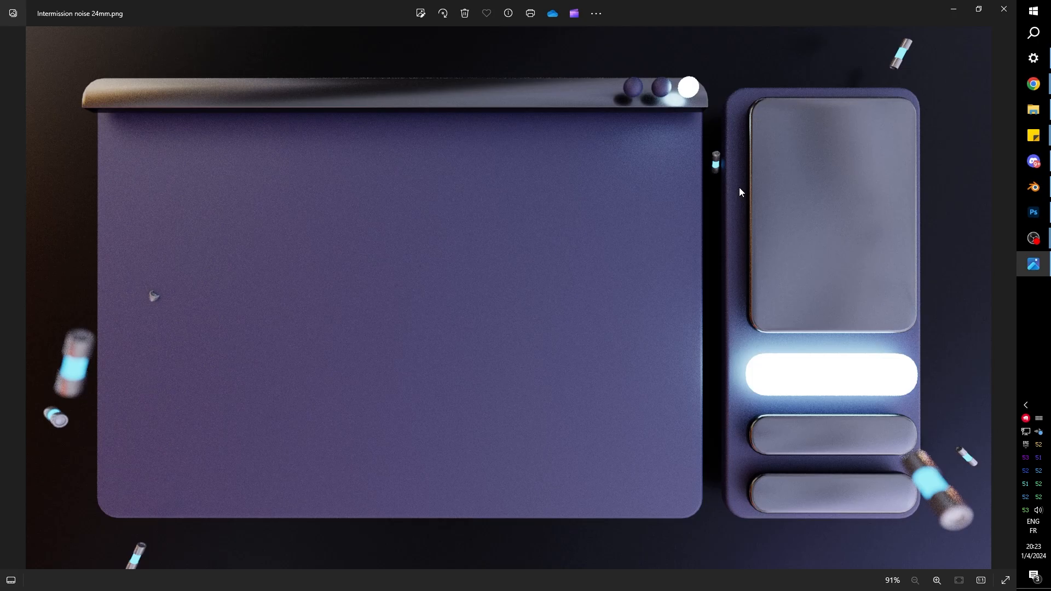
mouse_move(941, 495)
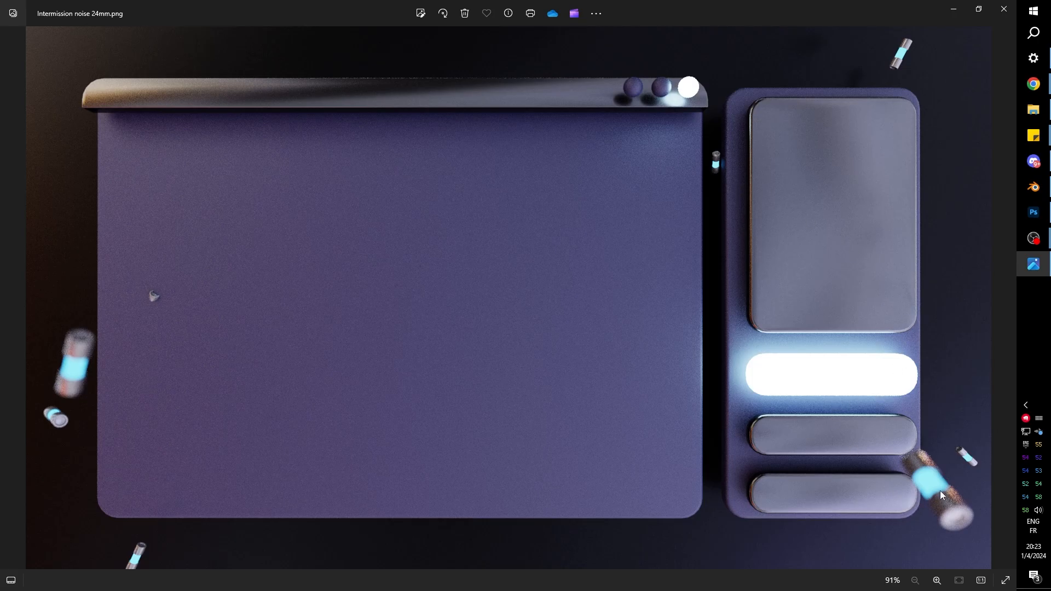
mouse_move(877, 371)
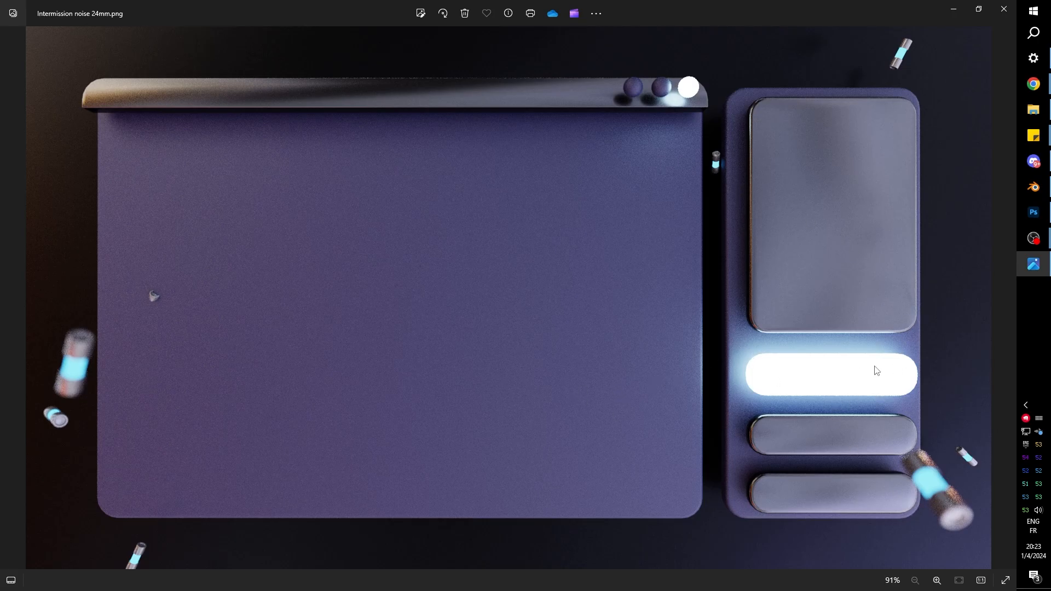
mouse_move(875, 379)
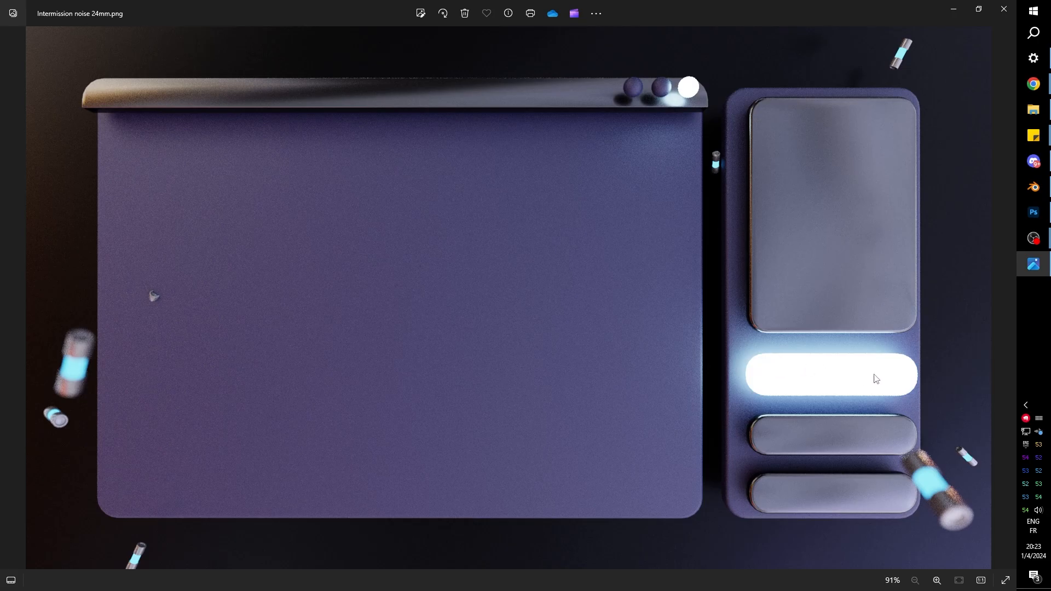
mouse_move(797, 443)
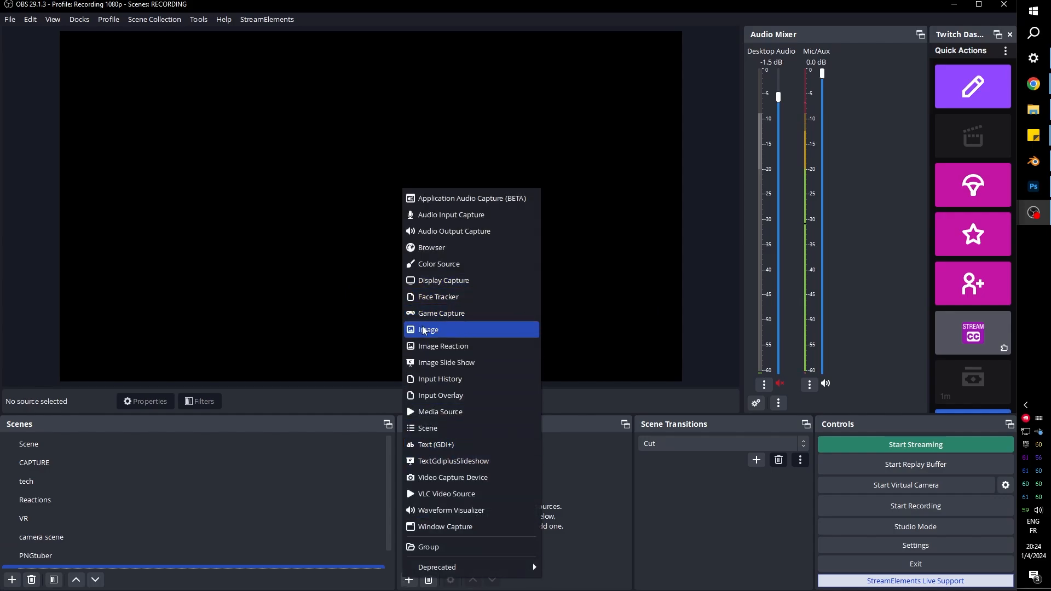
- Add an image source '3d render1' using the Intermission noise 24mm PNG, filling the canvas
left_click(427, 329)
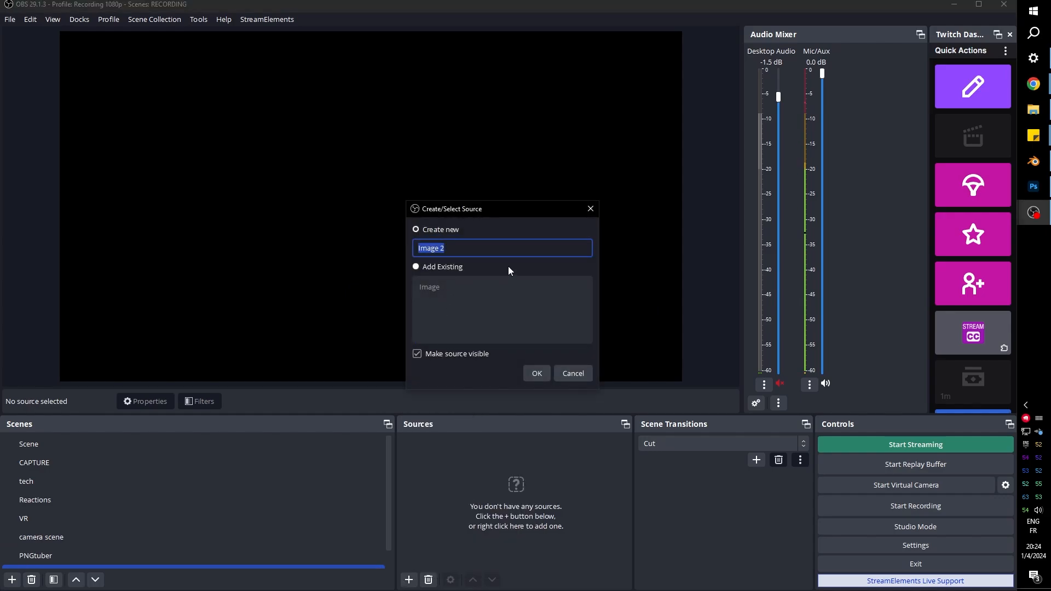
left_click(536, 373)
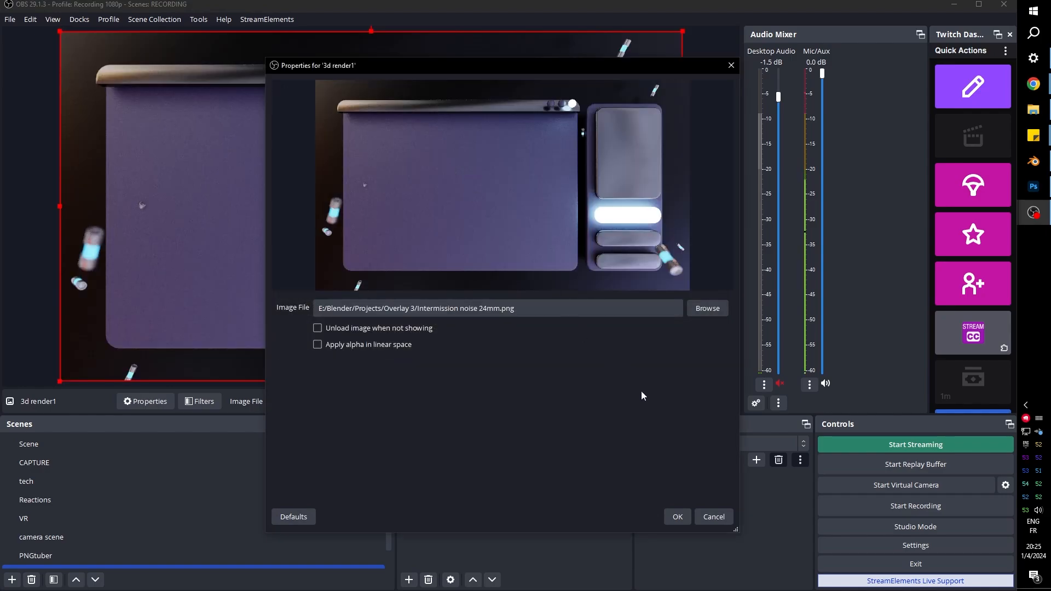
left_click(676, 516)
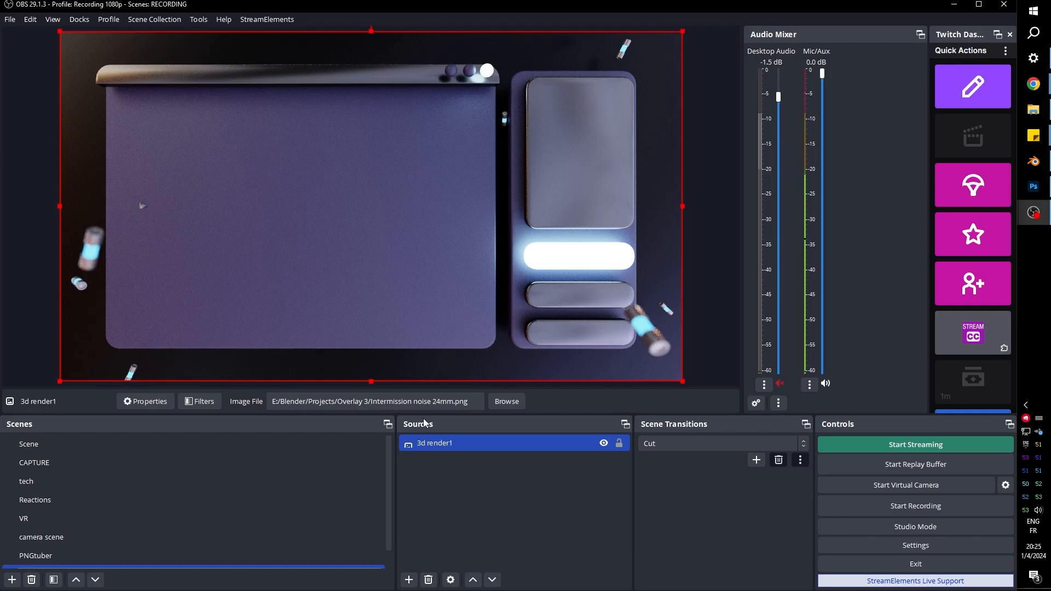
mouse_move(212, 68)
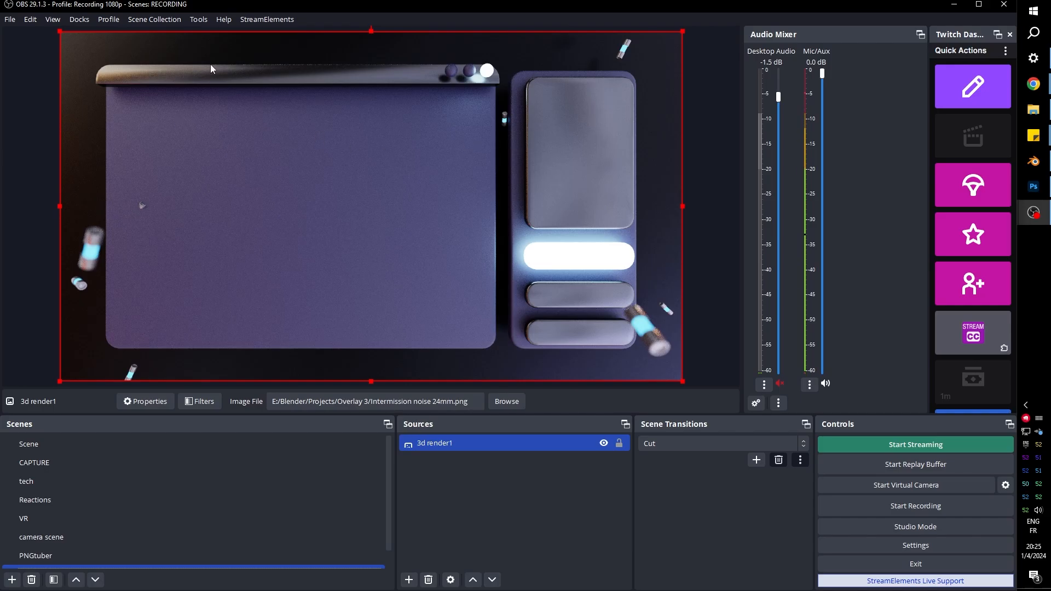
mouse_move(685, 164)
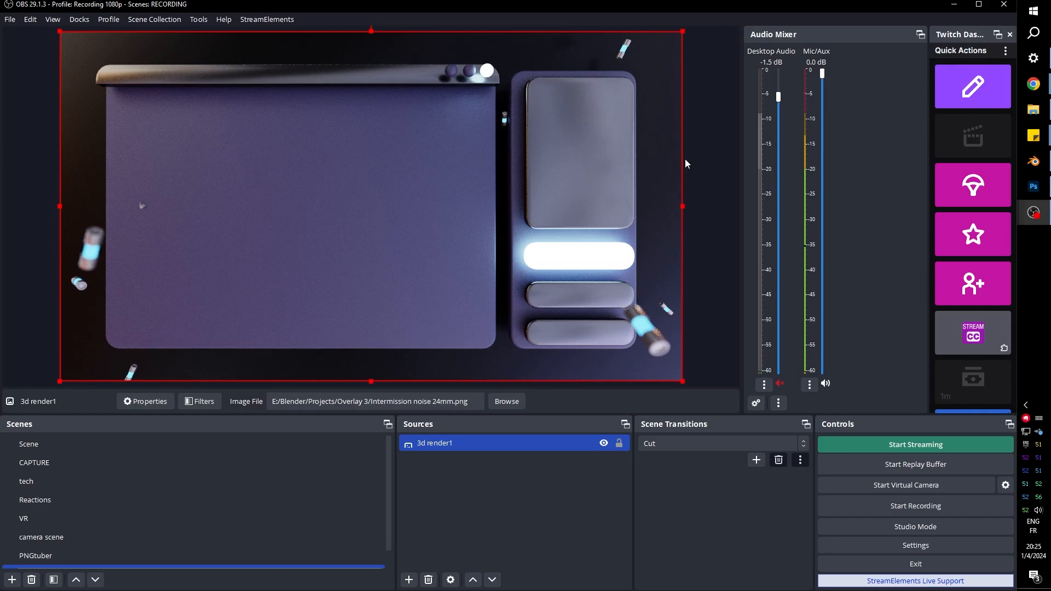
mouse_move(703, 105)
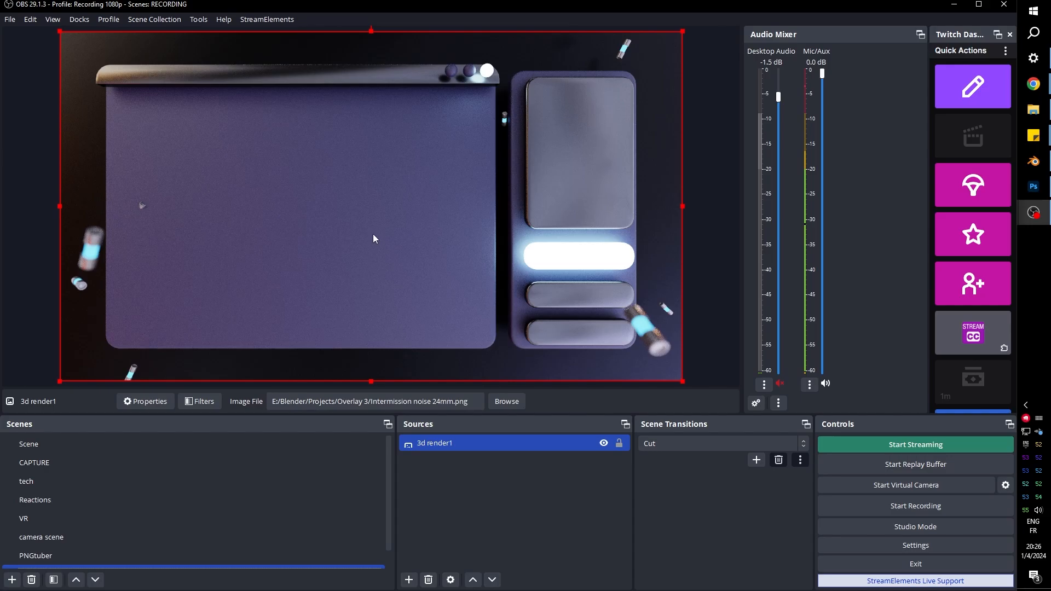
mouse_move(483, 180)
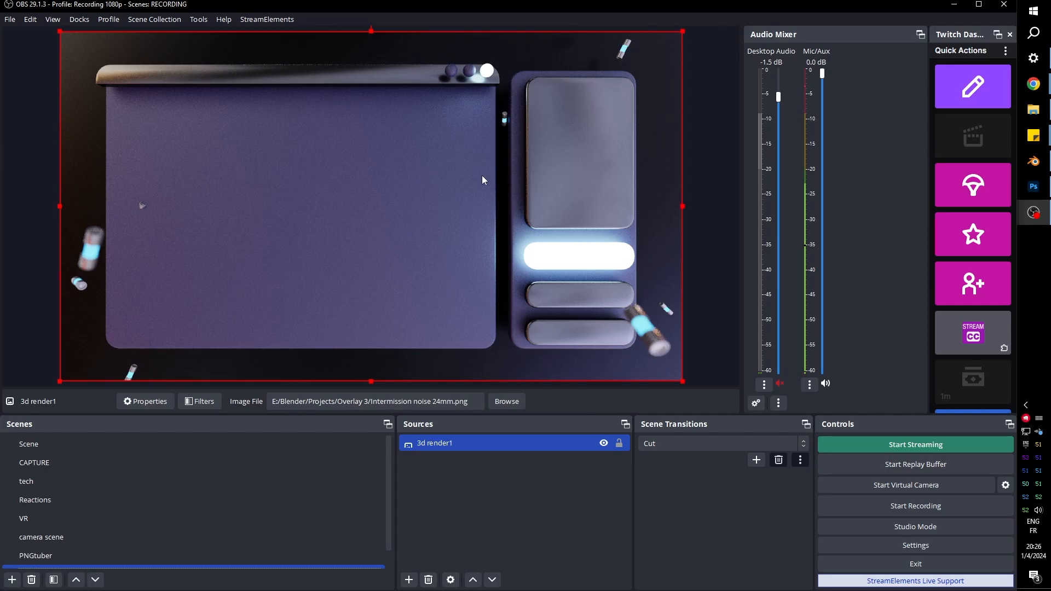
mouse_move(264, 200)
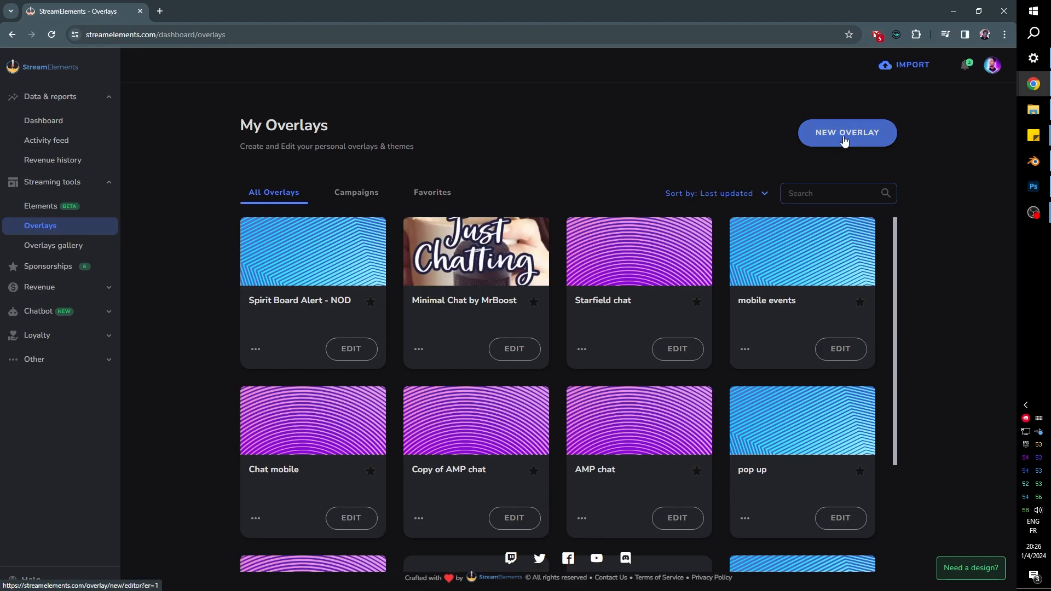
- Start a new blank overlay and add an image widget holding the 3D render, sized to the canvas
left_click(846, 132)
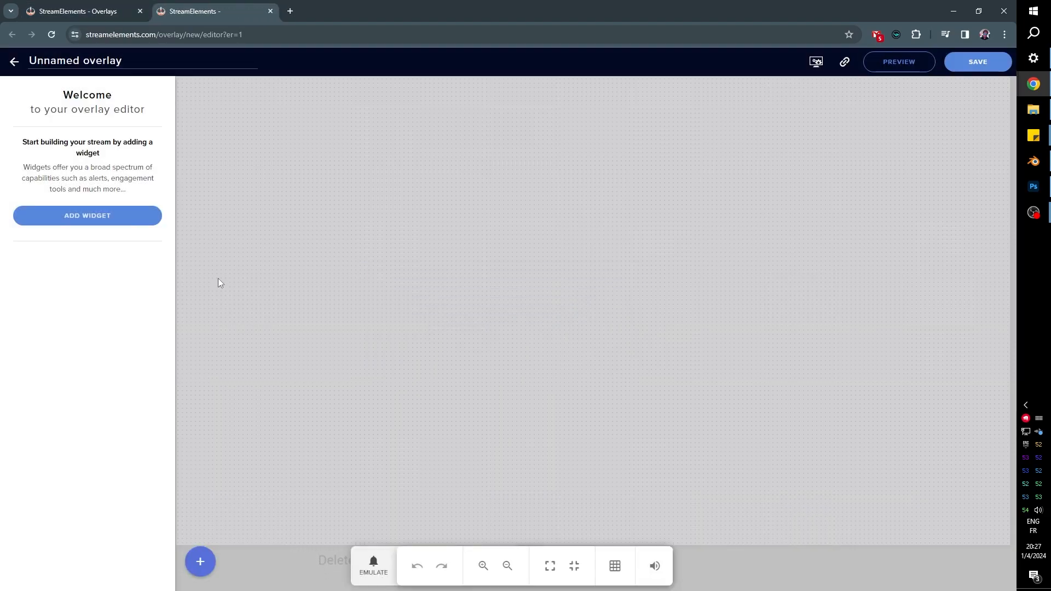
left_click(200, 561)
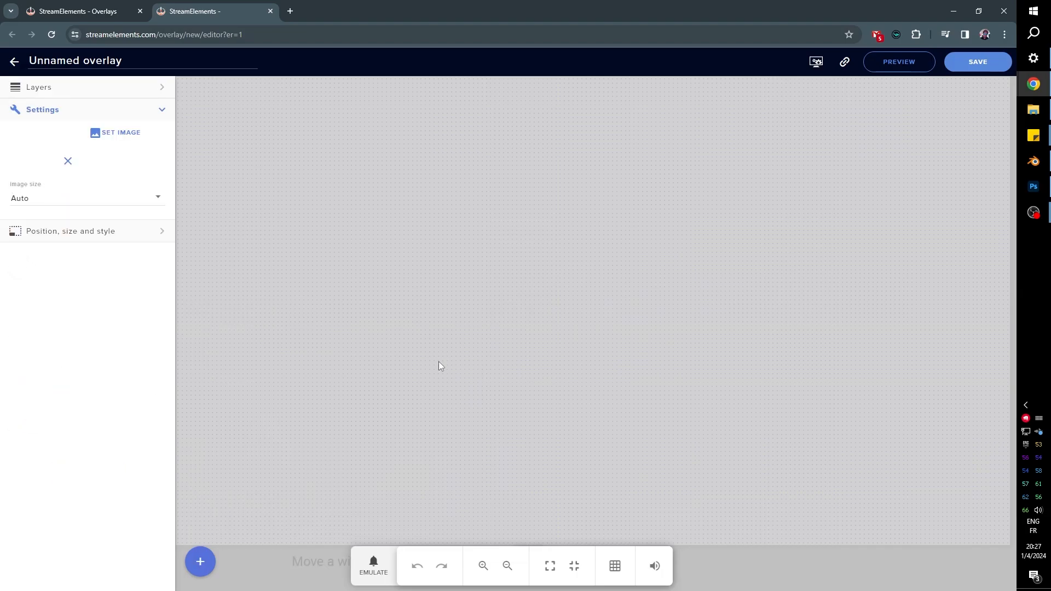
left_click(114, 132)
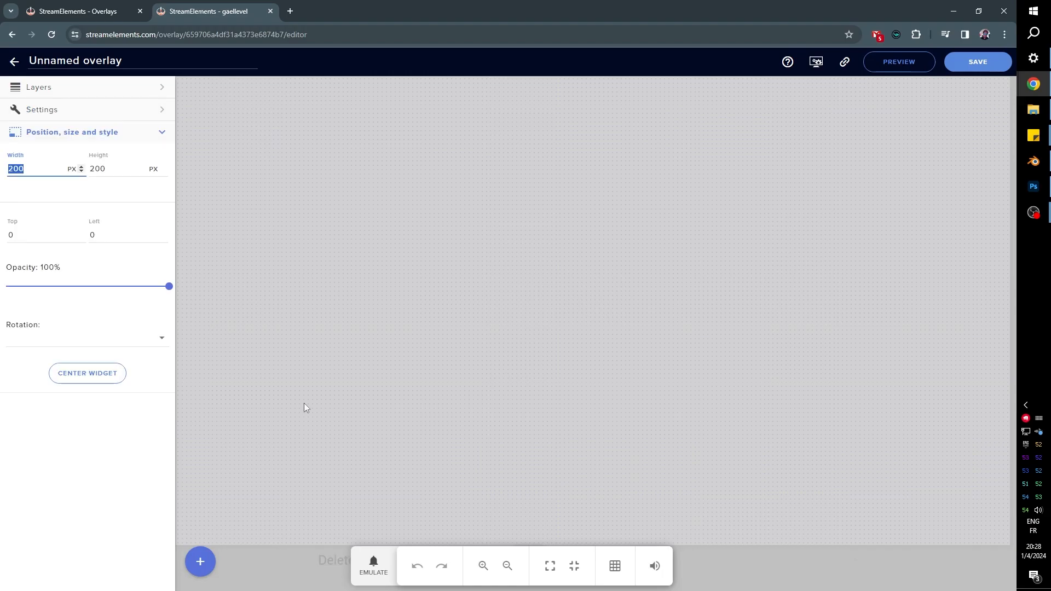
mouse_move(239, 167)
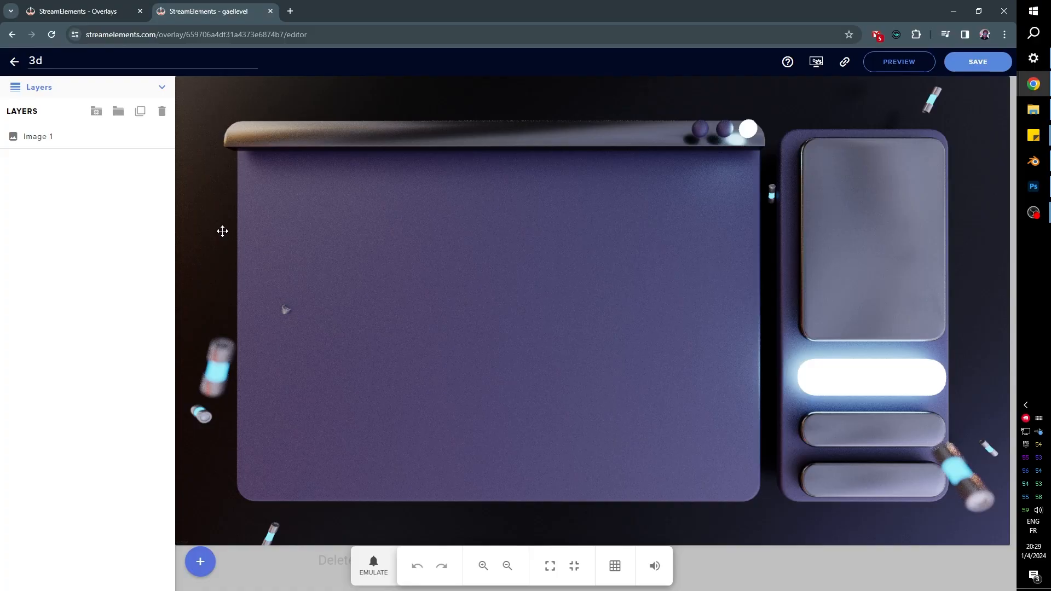
left_click(38, 137)
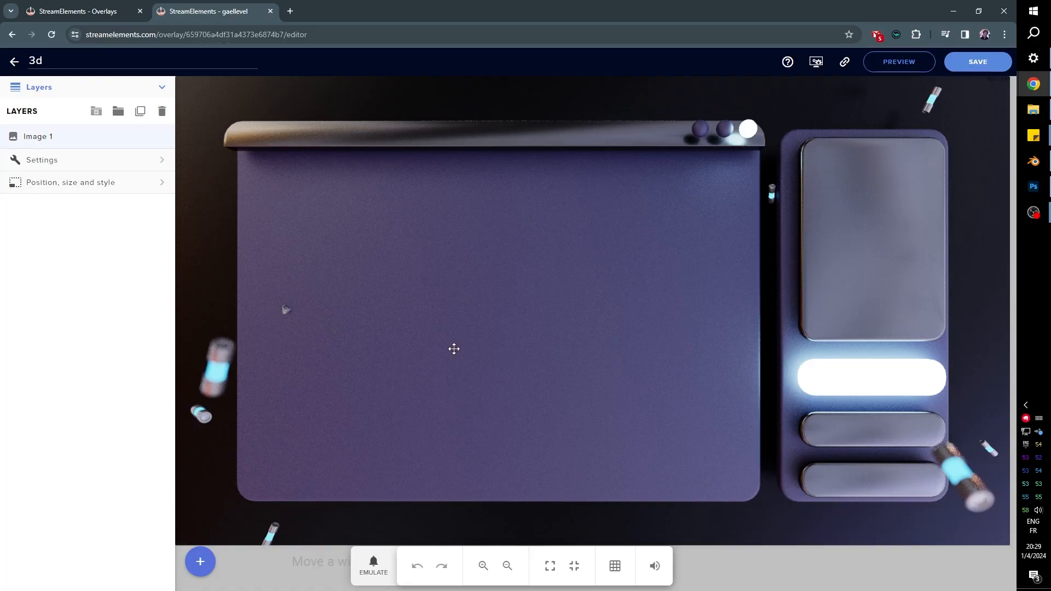
mouse_move(797, 366)
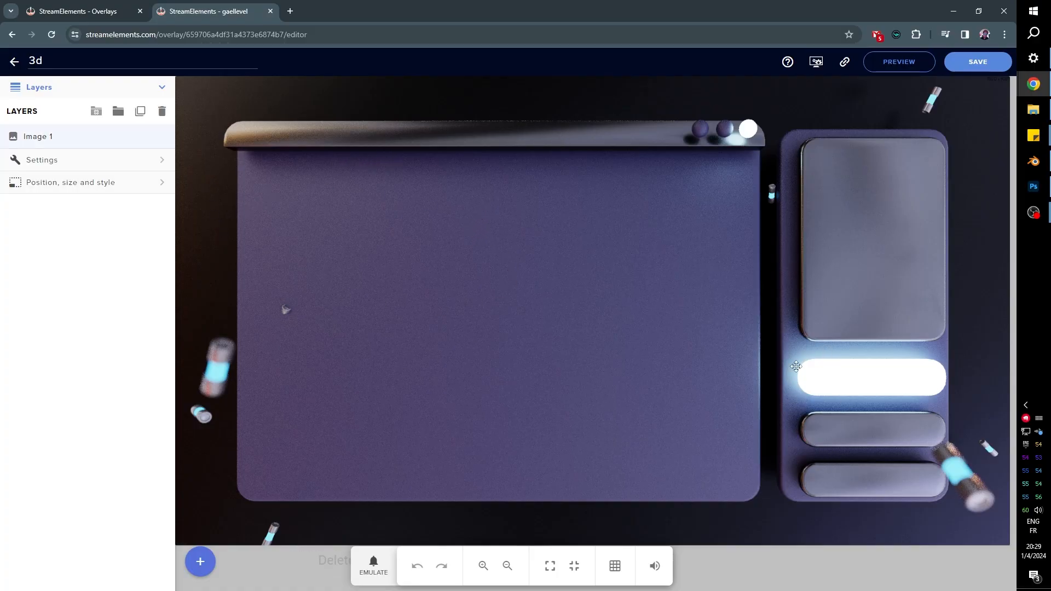
mouse_move(815, 429)
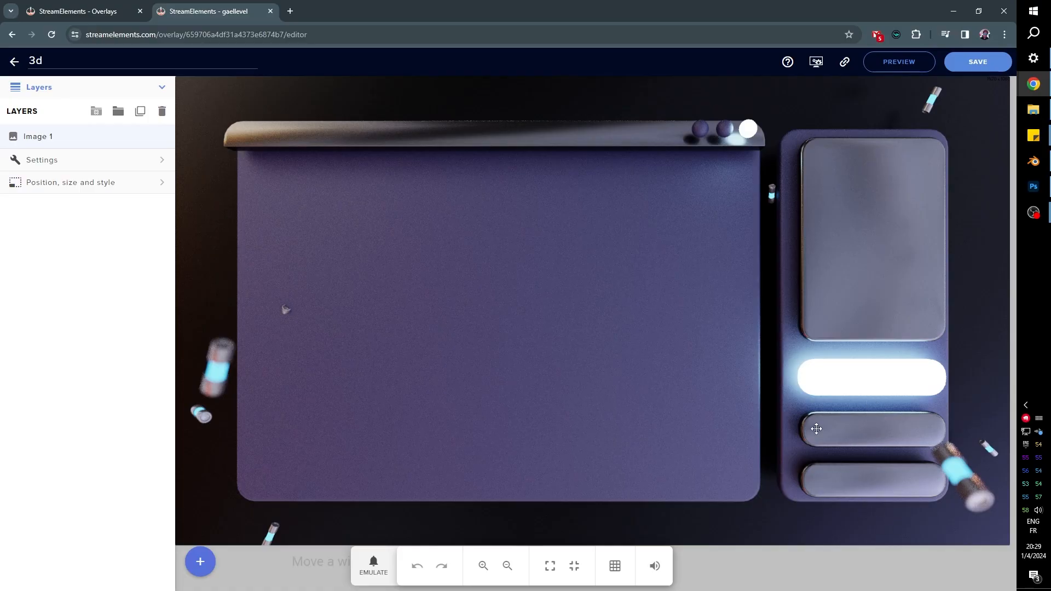
mouse_move(340, 257)
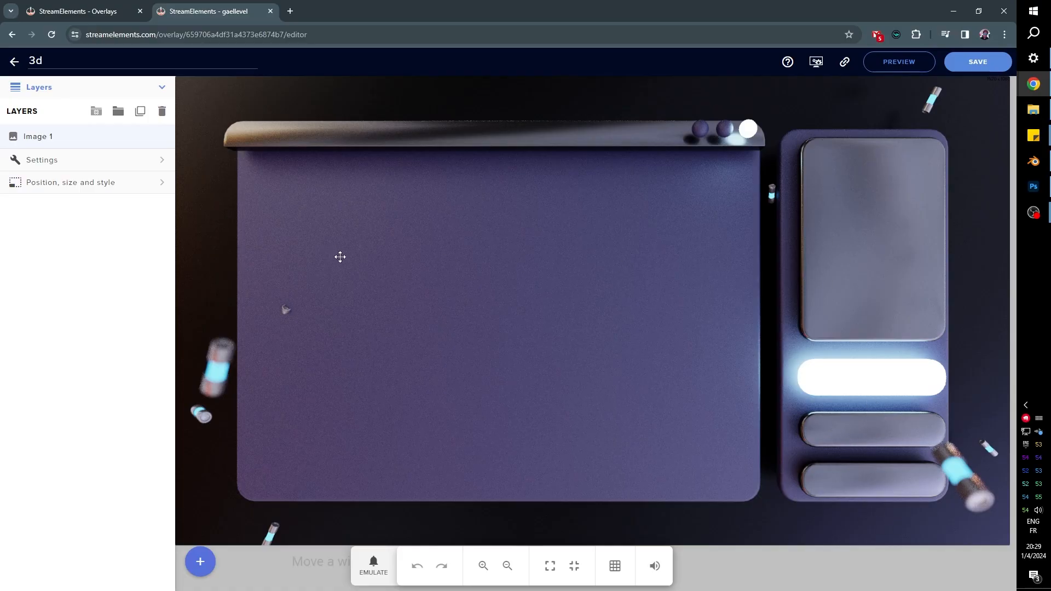
mouse_move(221, 147)
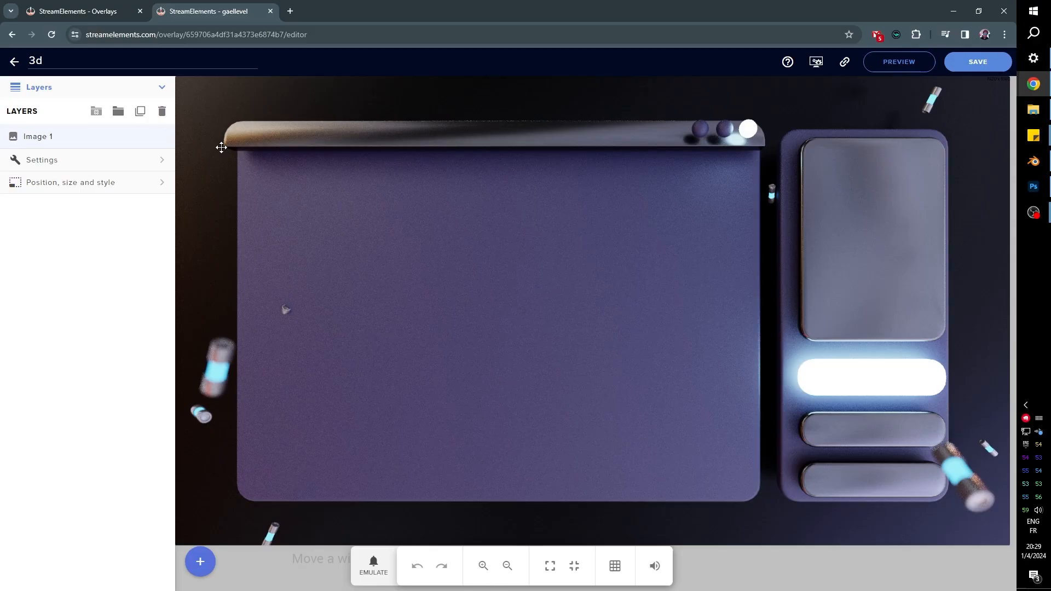
mouse_move(92, 174)
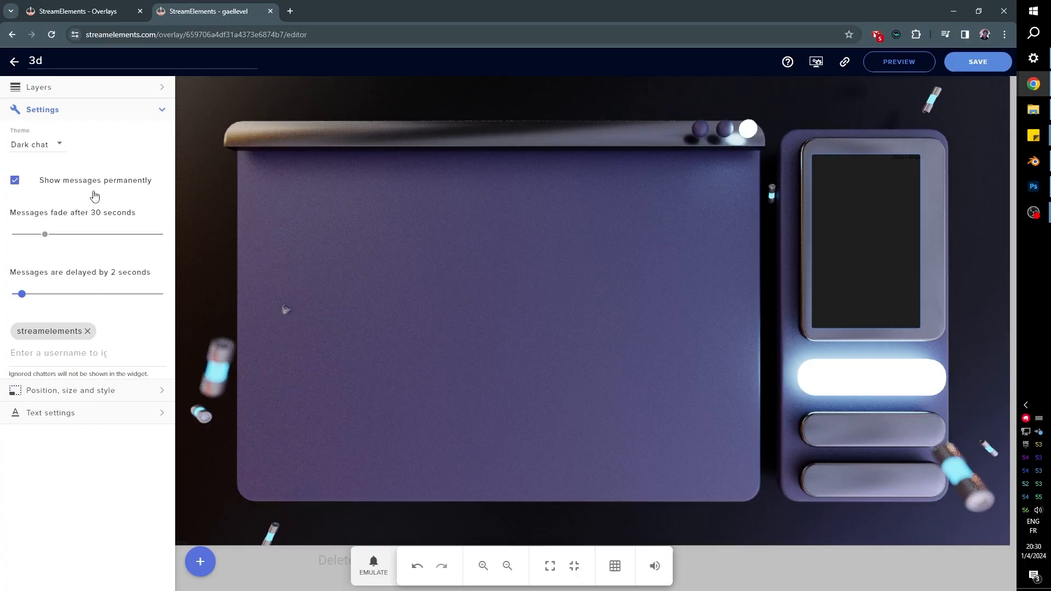
mouse_move(741, 226)
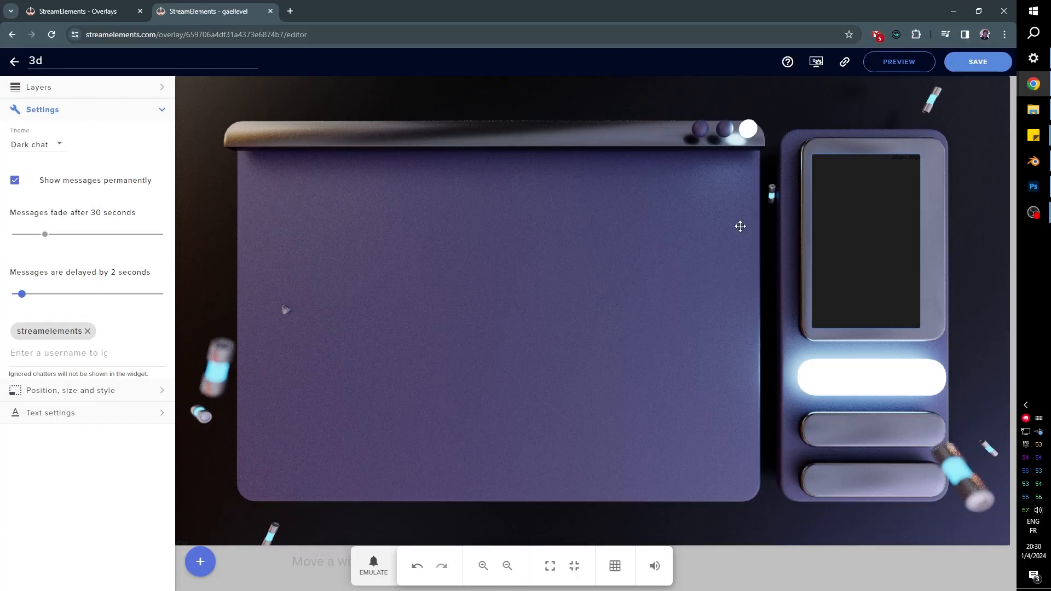
mouse_move(920, 286)
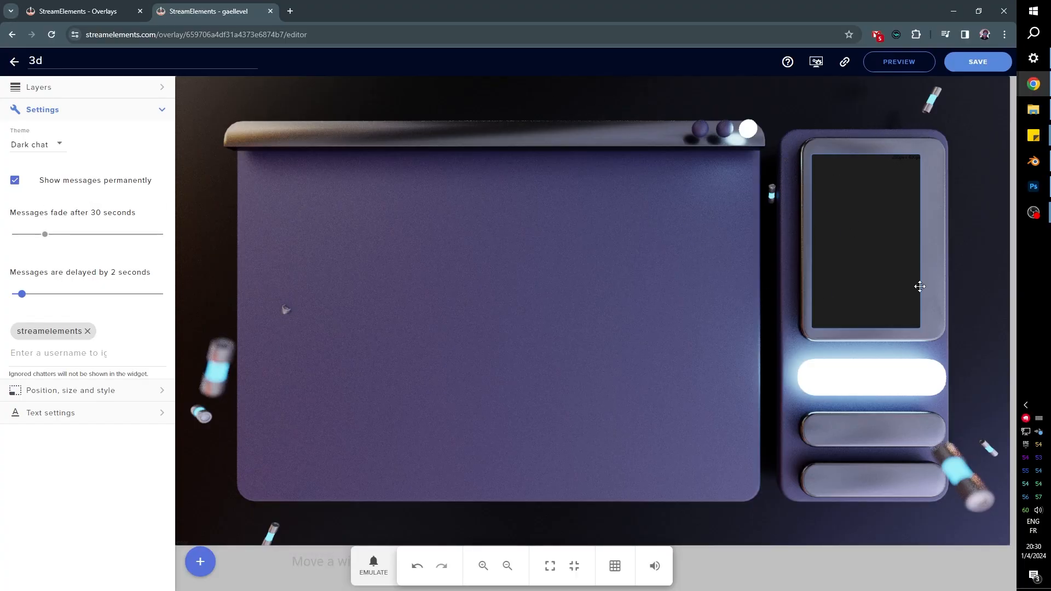
mouse_move(612, 332)
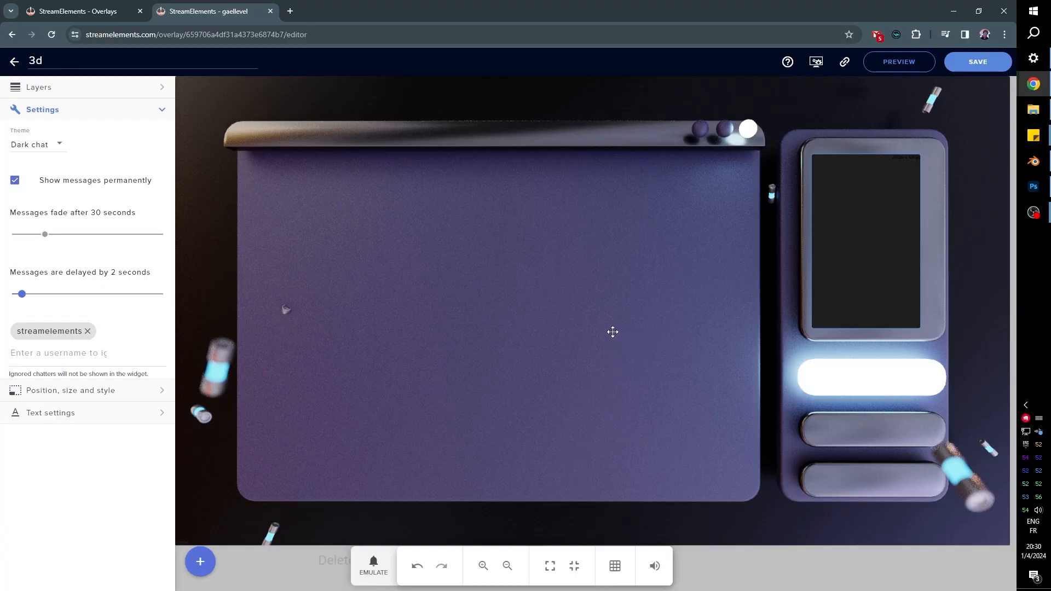
mouse_move(69, 243)
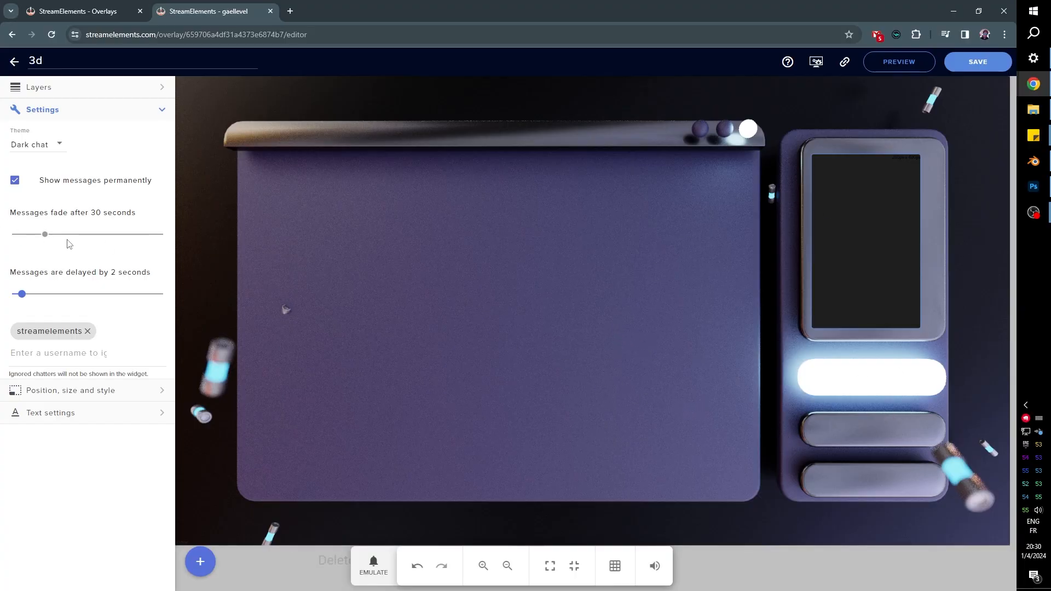
- Add a Latest Follower label onto the lower pill, leave the overlay editor and return to OBS
left_click(200, 561)
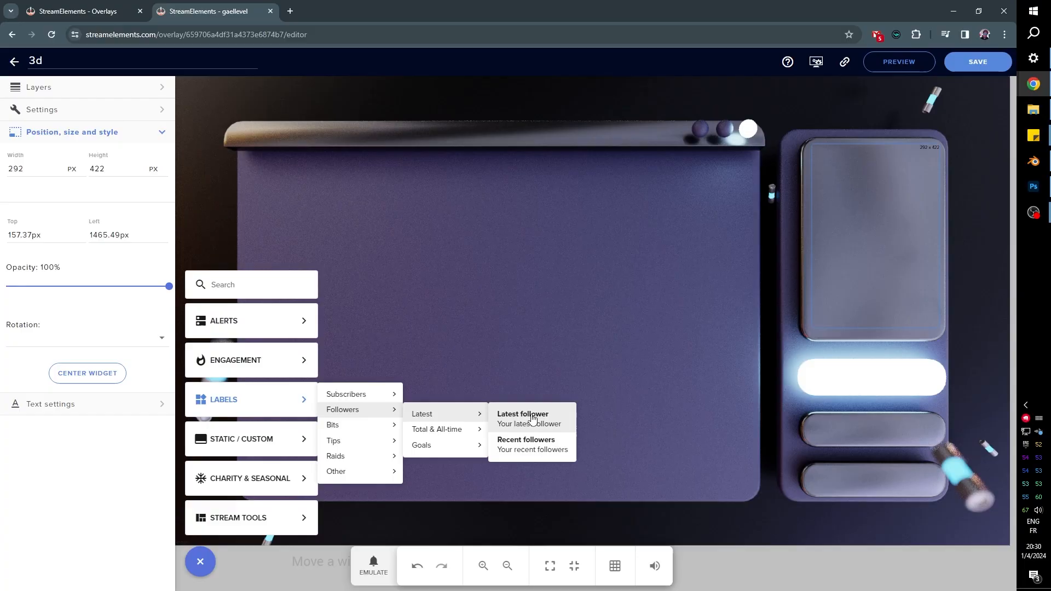
left_click(522, 418)
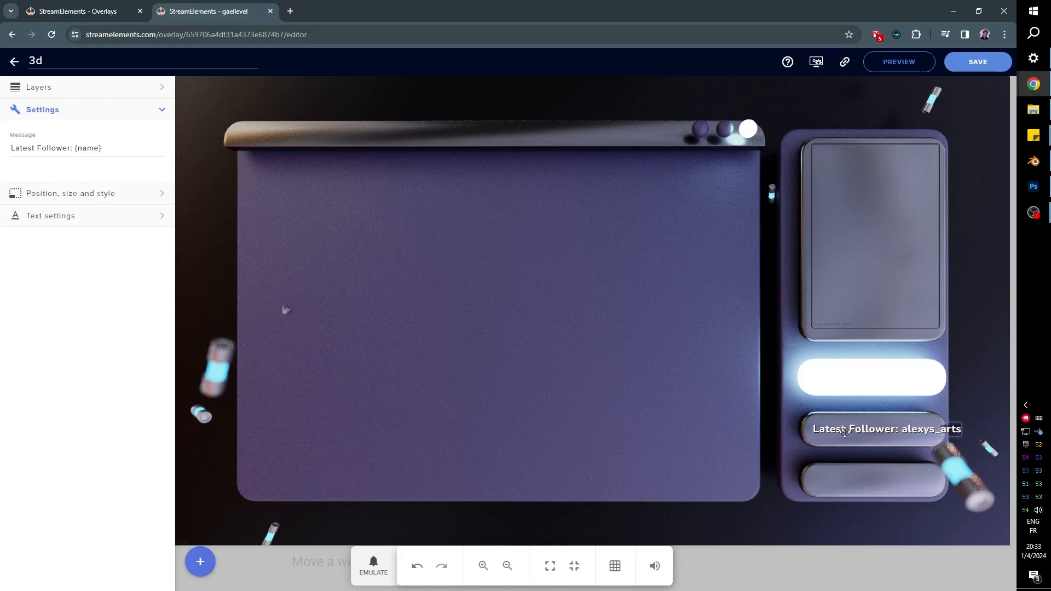
mouse_move(935, 424)
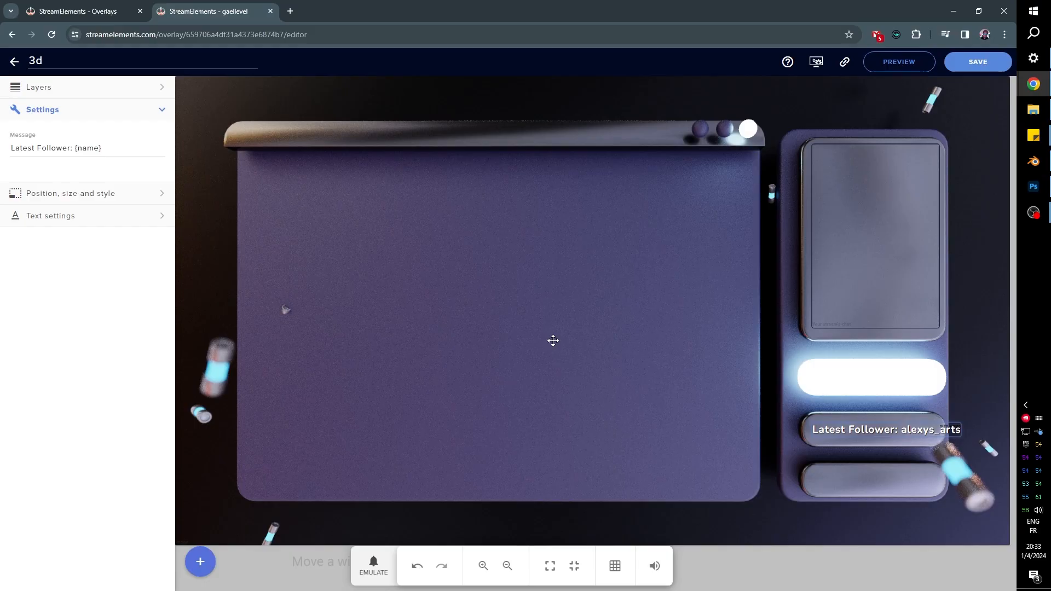
mouse_move(815, 131)
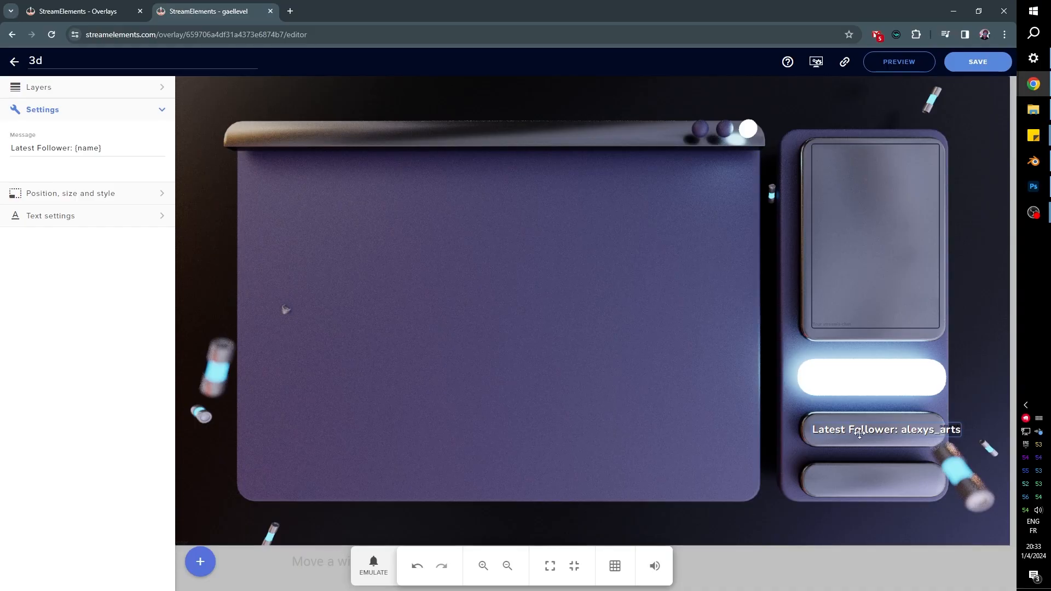
mouse_move(997, 189)
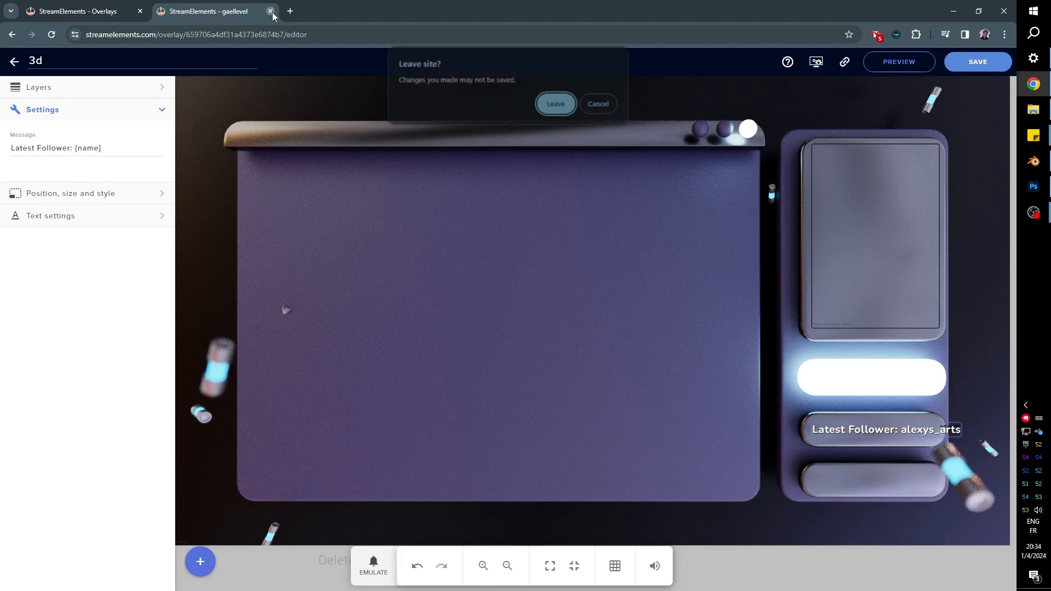
left_click(555, 104)
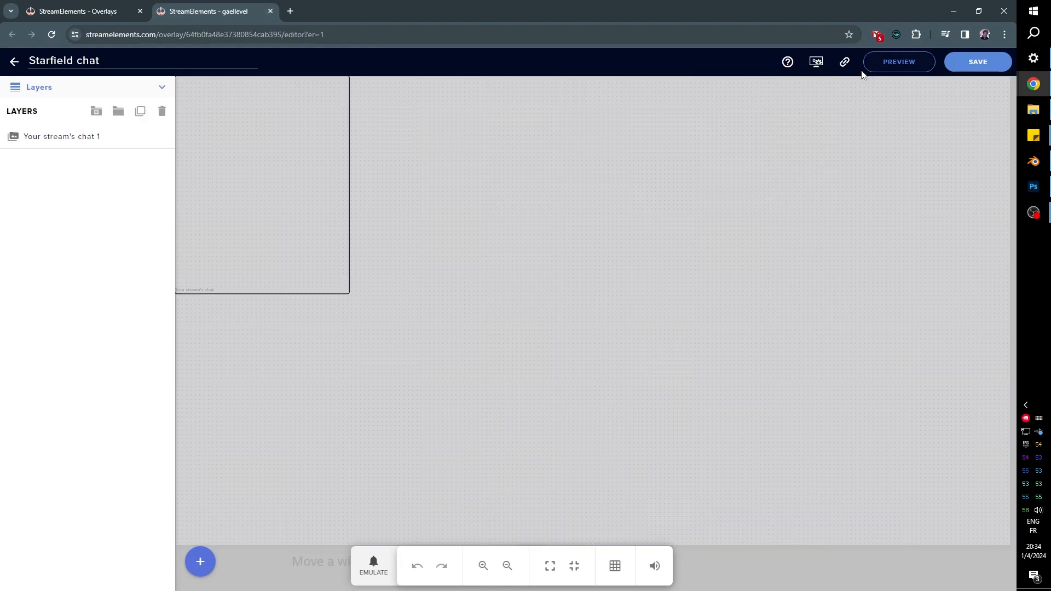
left_click(844, 62)
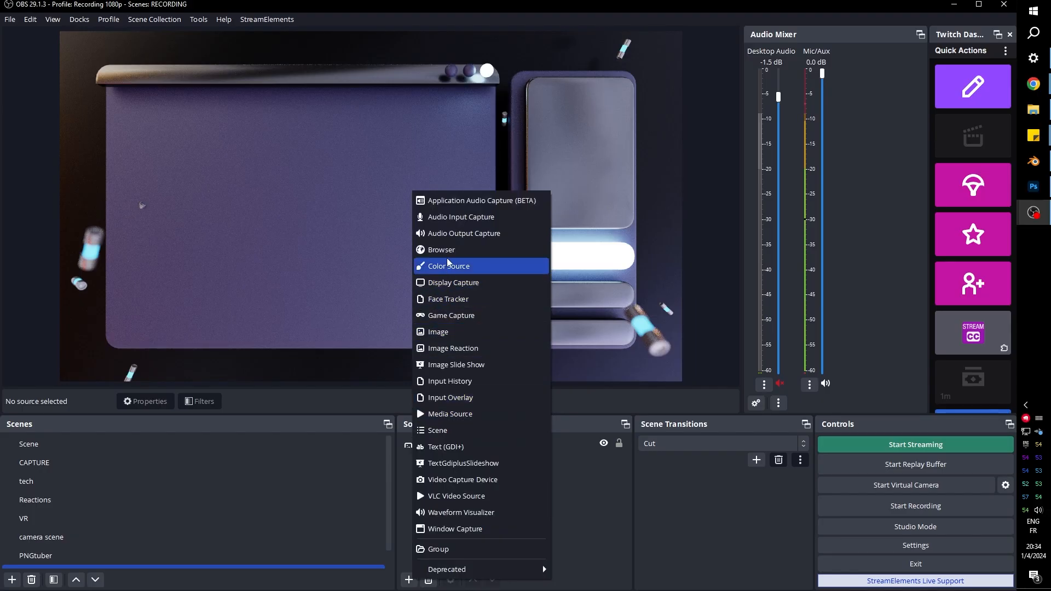
- Add the top cheerer browser source, the HDMI capture and a duplicate follower label to the scene
left_click(439, 249)
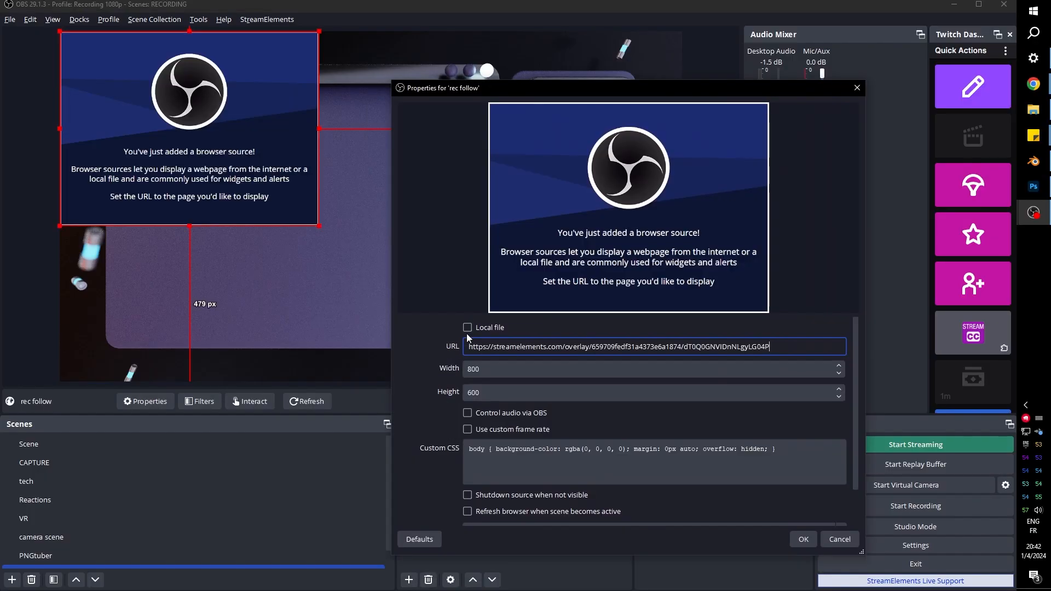
left_click(801, 538)
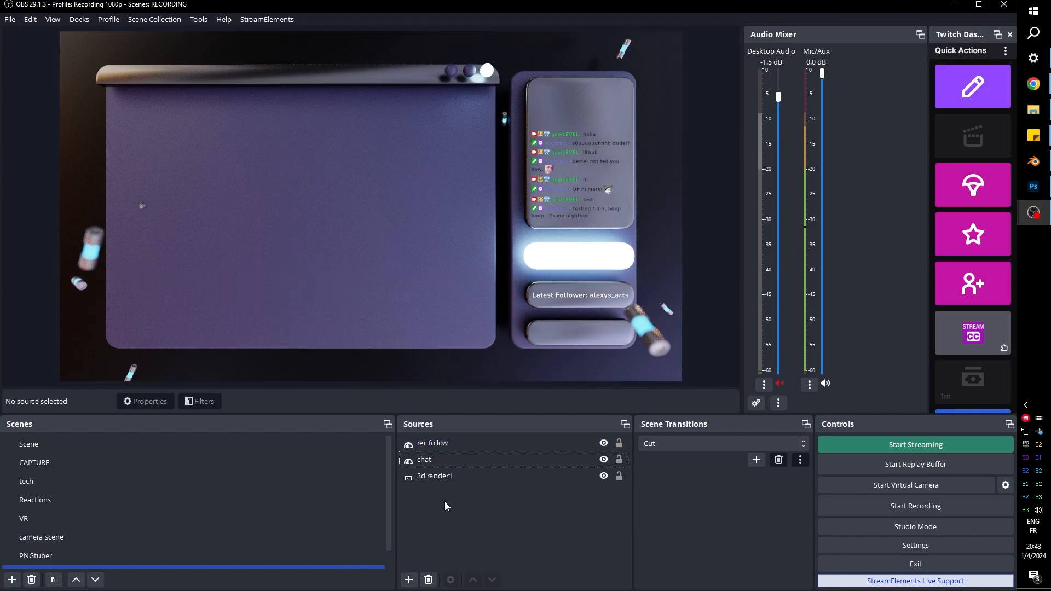
left_click(434, 475)
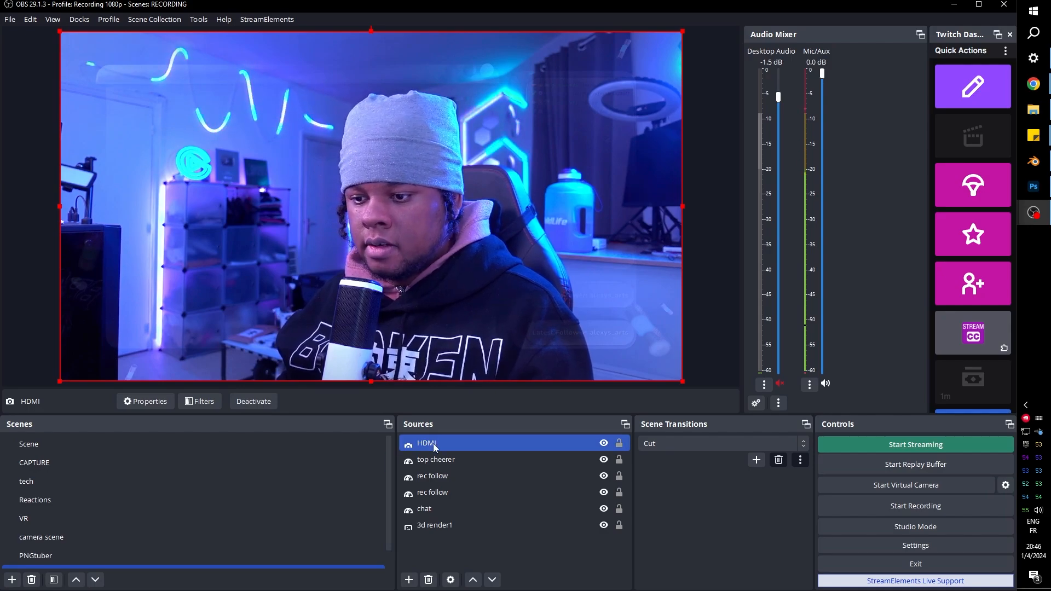
- Resize the HDMI webcam onto the large left panel and wrap it in a new 'cam group'
right_click(427, 442)
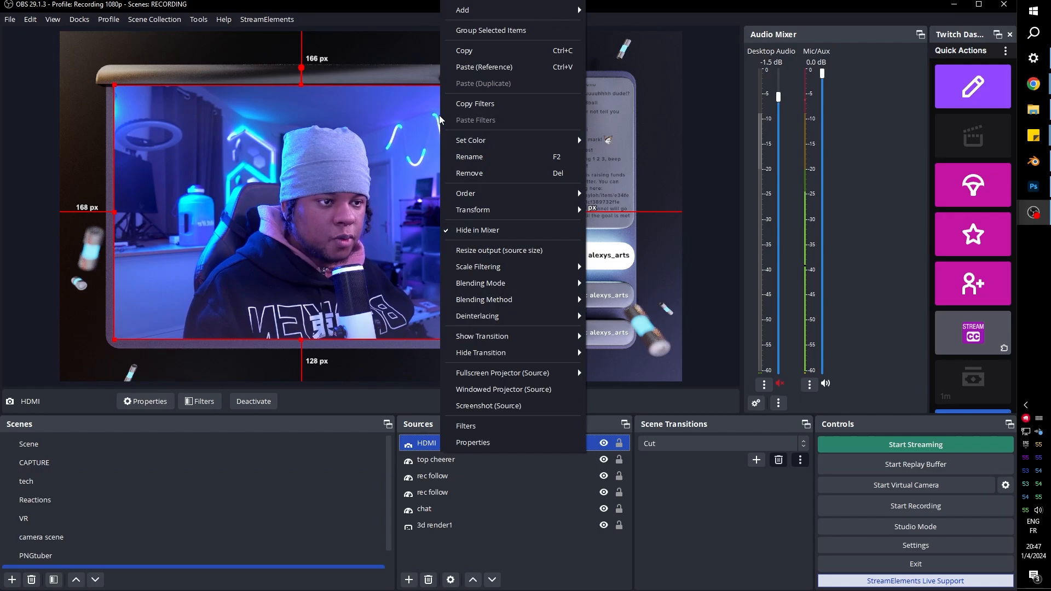
left_click(489, 31)
type("cam group")
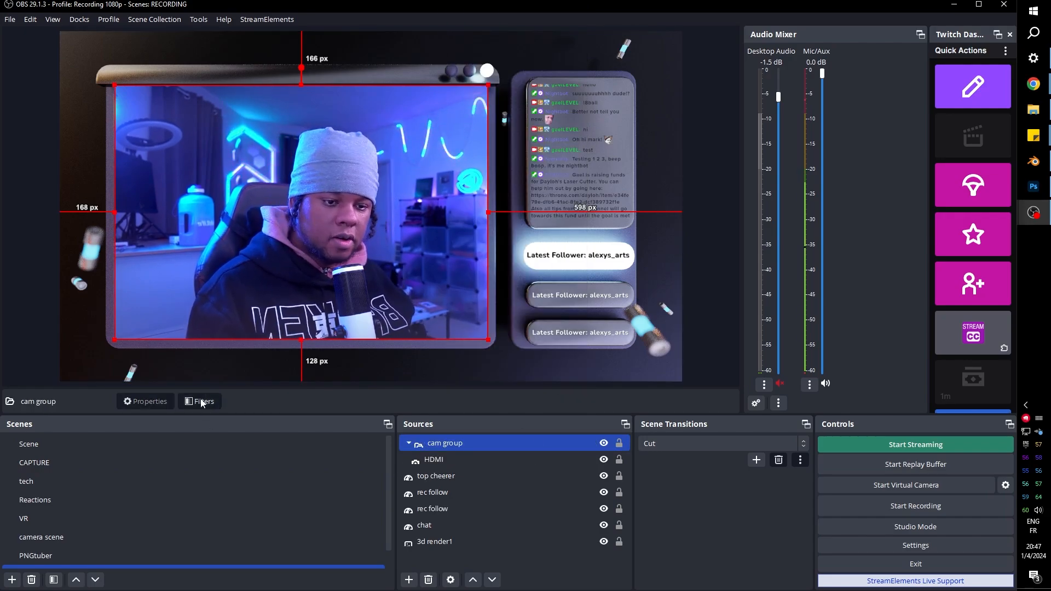
- Add a User-defined shader filter to cam group loading rounded_rect_per_side.shader and adjust the corner radii
left_click(204, 401)
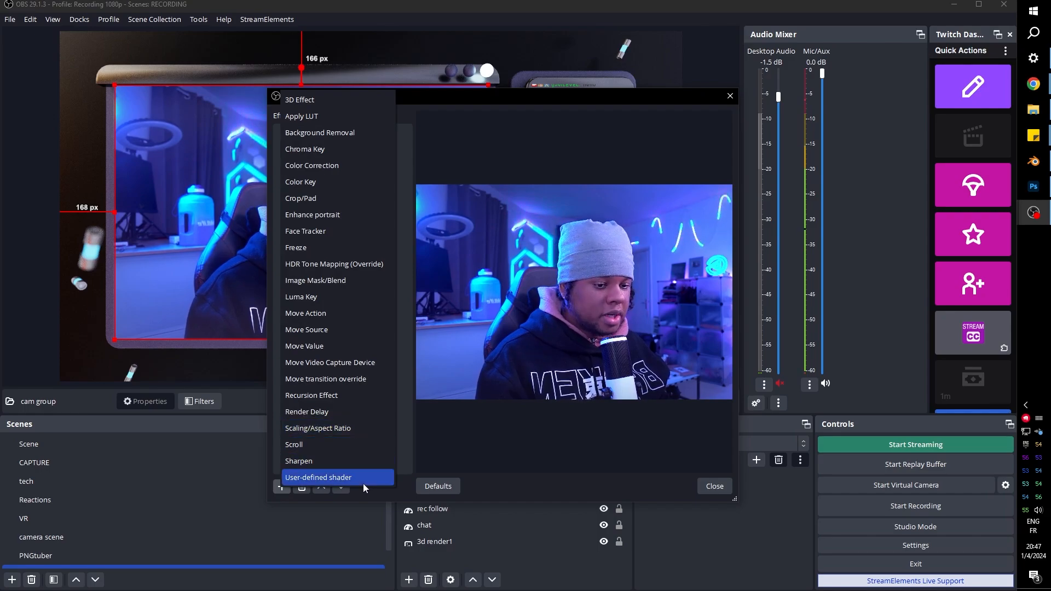
left_click(317, 477)
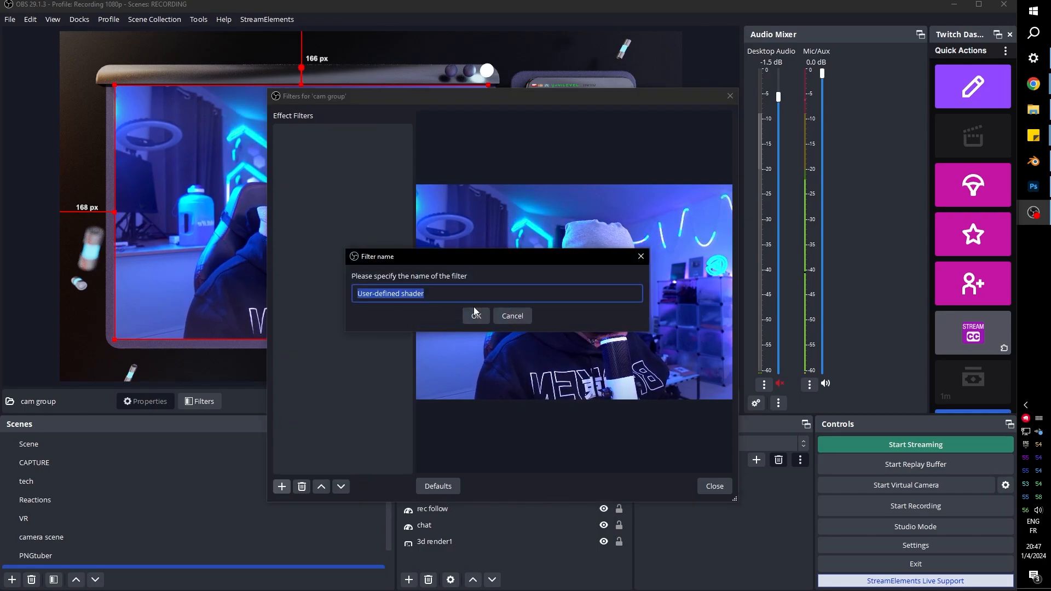
left_click(475, 315)
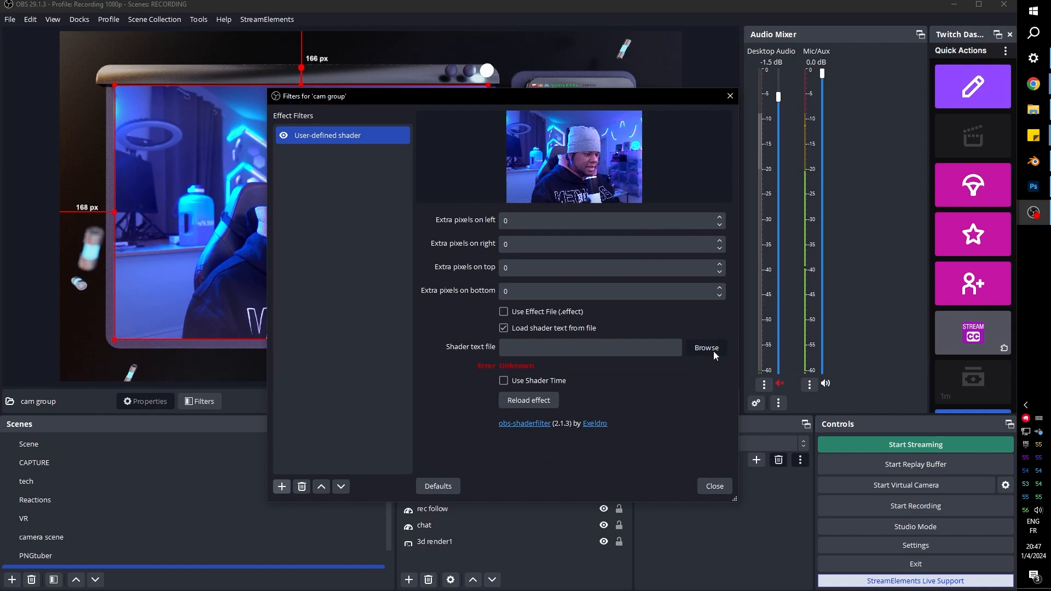
left_click(706, 348)
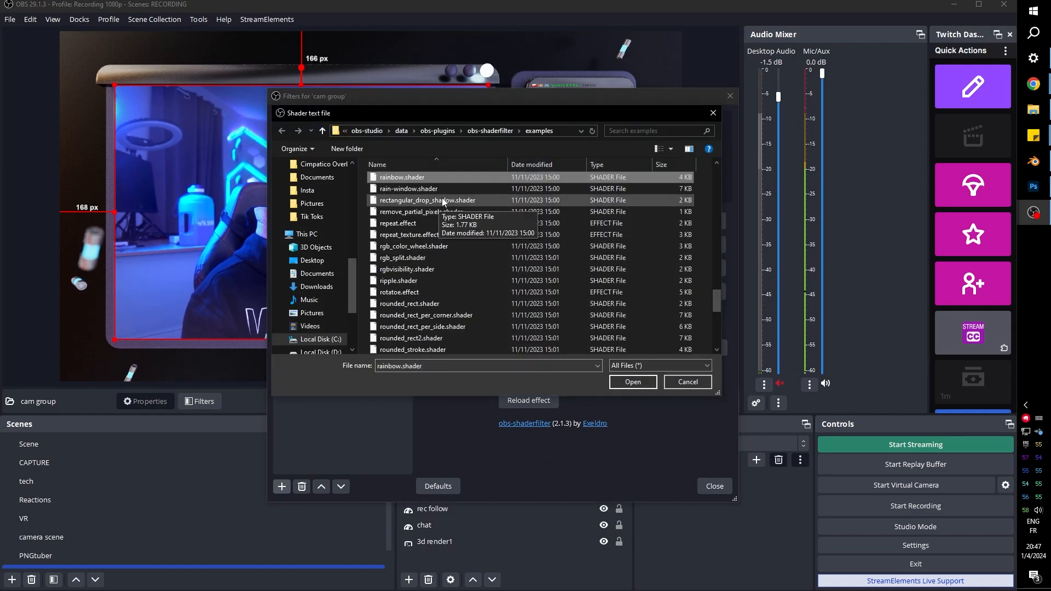
scroll("down", 3)
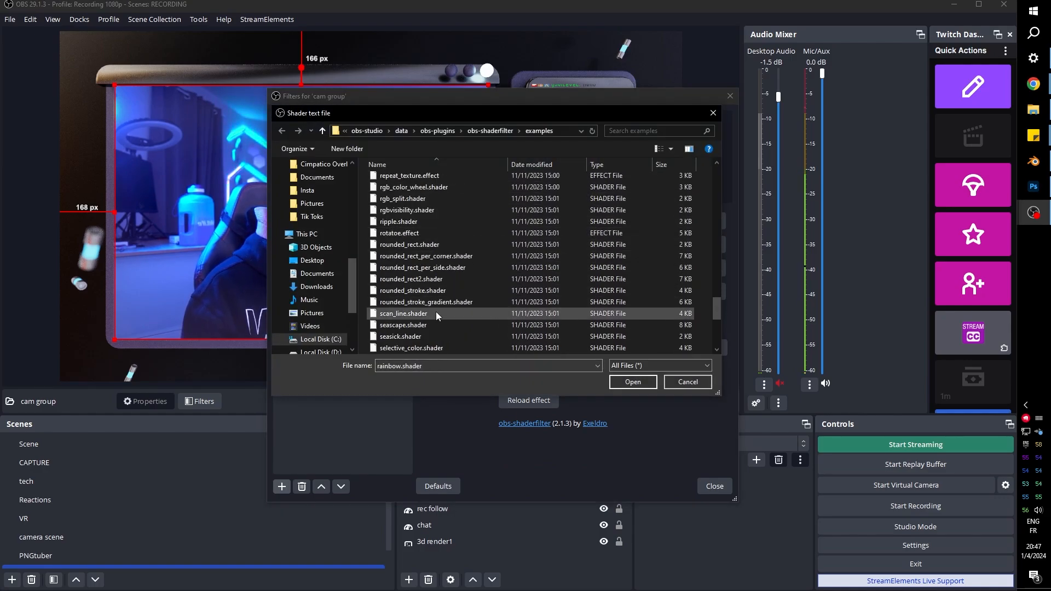
left_click(630, 382)
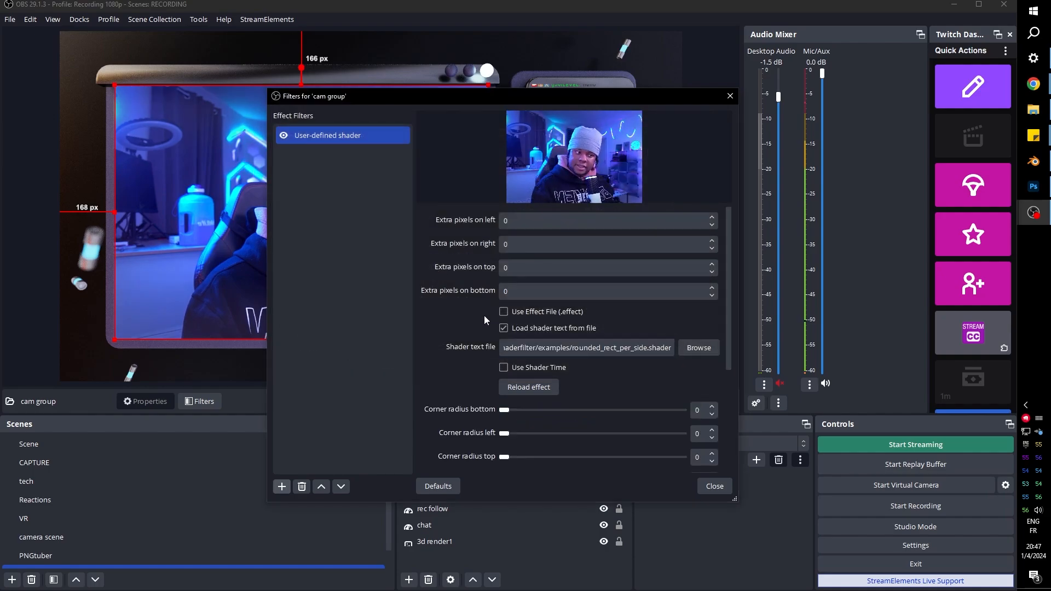
scroll("down", 3)
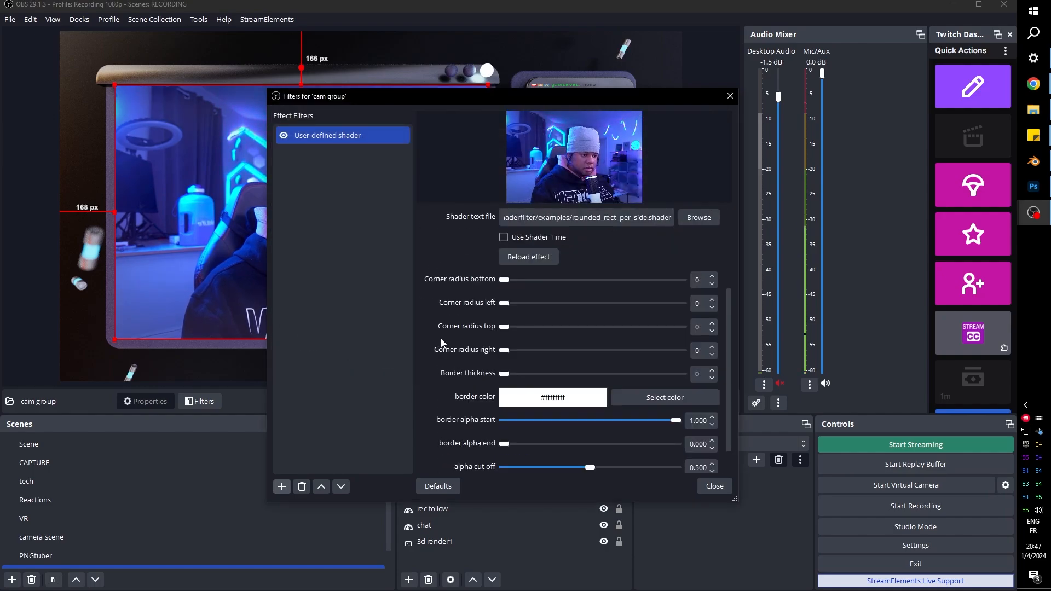
mouse_move(433, 109)
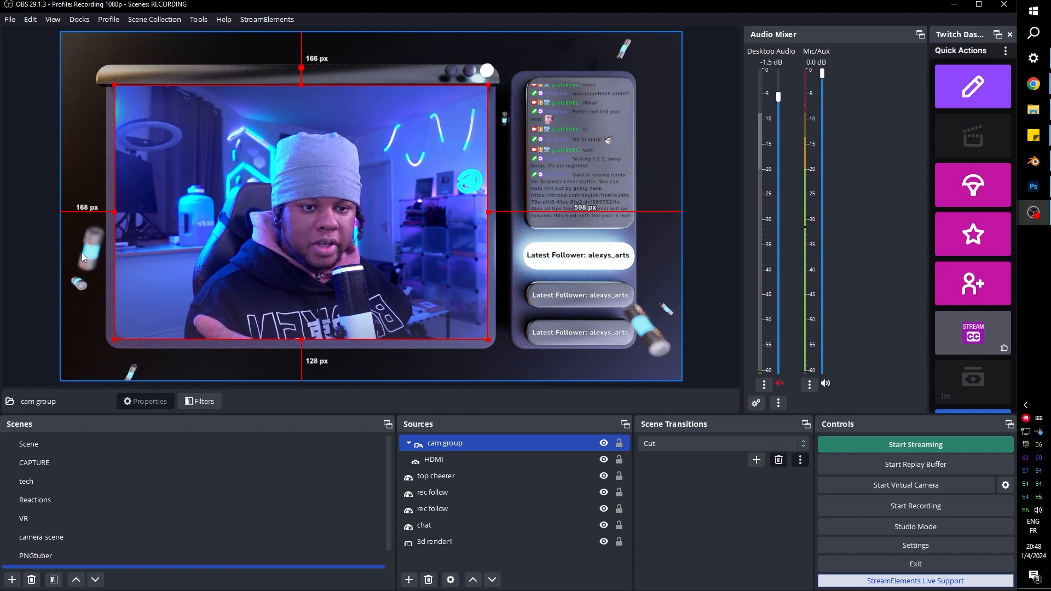
- Deselect the cam group to check the rounded corners, then select the top cheerer label for filtering
left_click(27, 245)
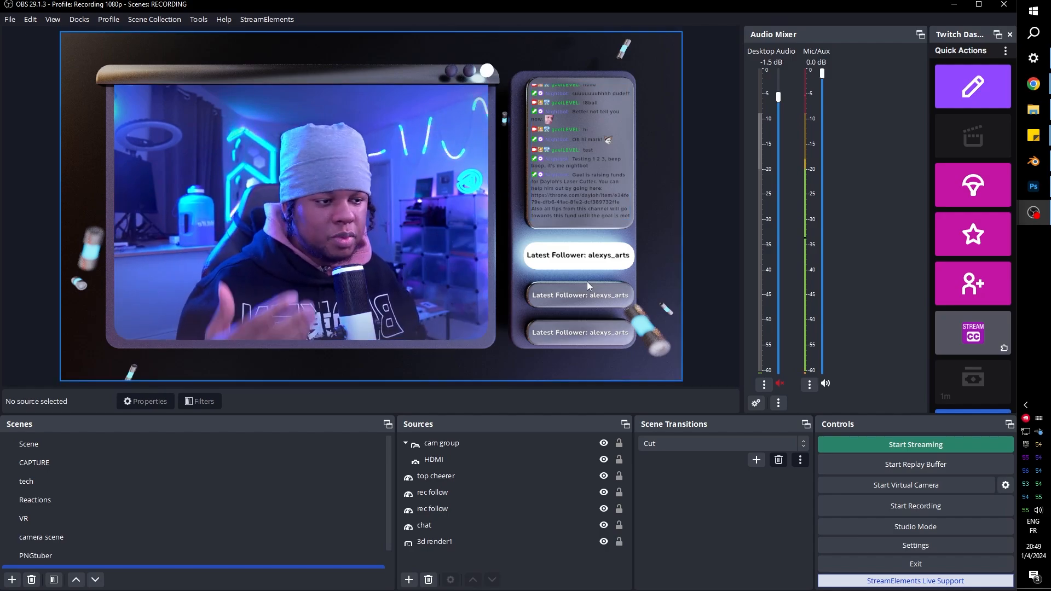
left_click(436, 476)
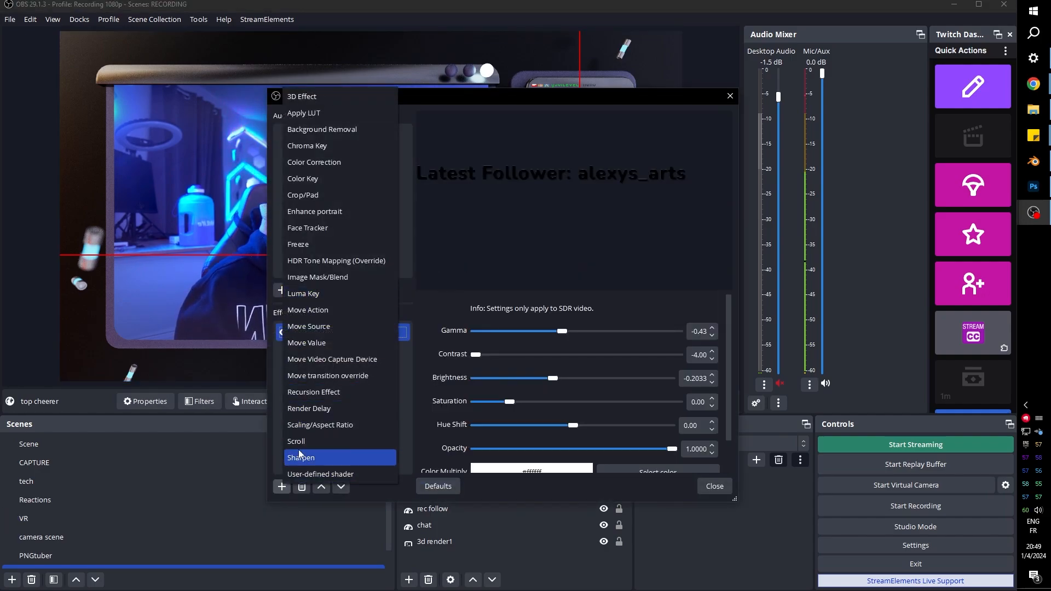
- Add a Scroll filter to the top cheerer label with Horizontal Speed 17 and Loop enabled
left_click(300, 440)
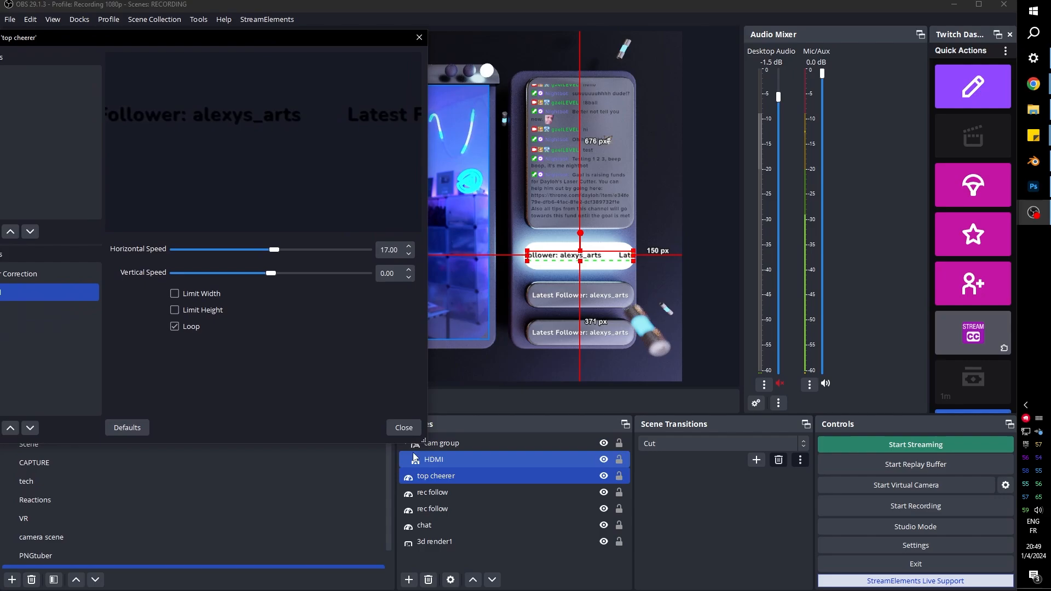
left_click(402, 427)
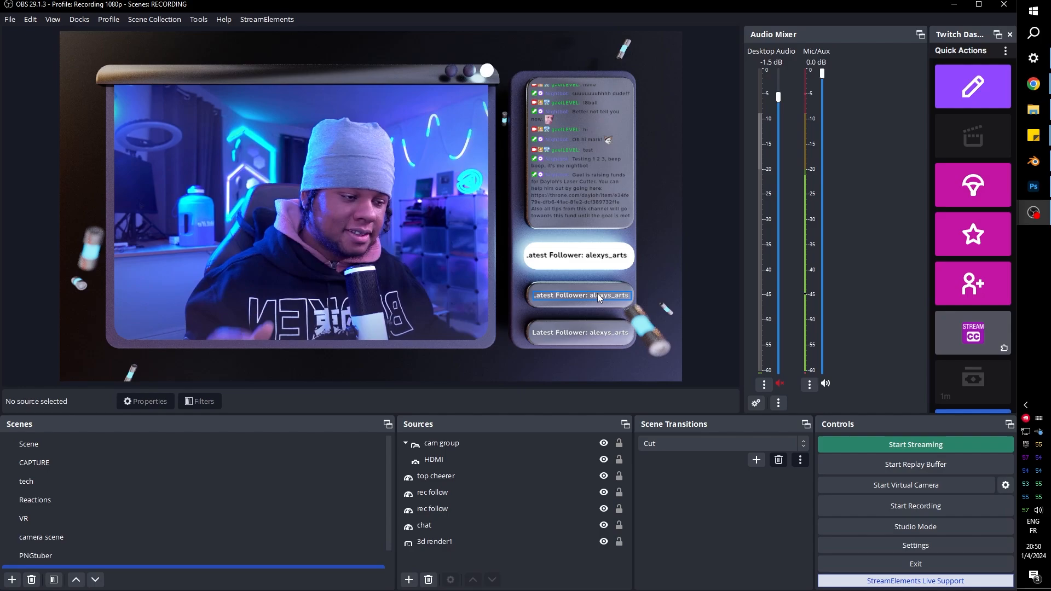
- Point the 3d render1 image source at Intermission noise tilted2.png and confirm
left_click(441, 442)
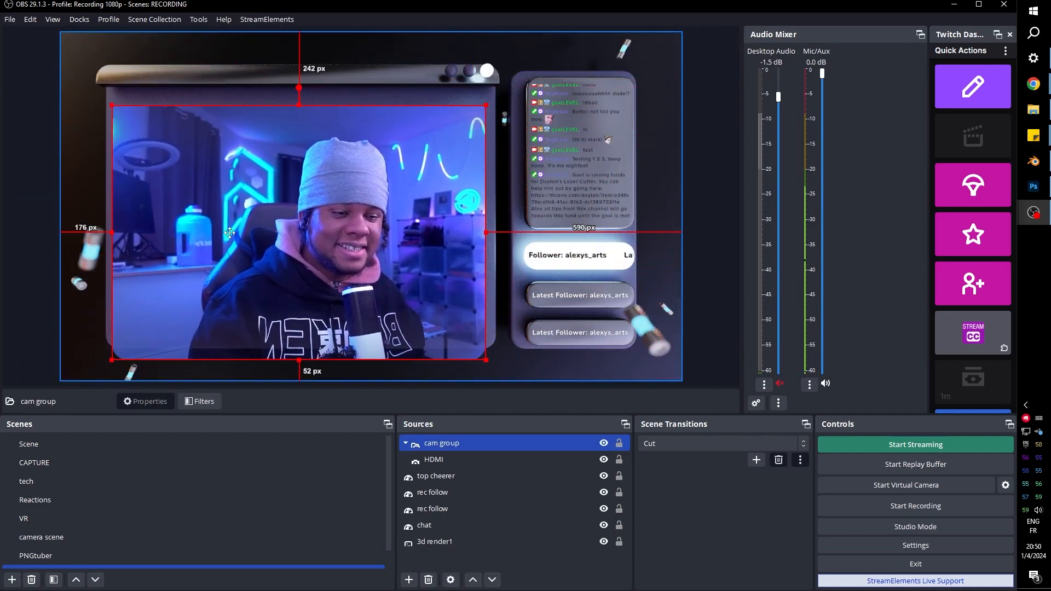
left_click(434, 540)
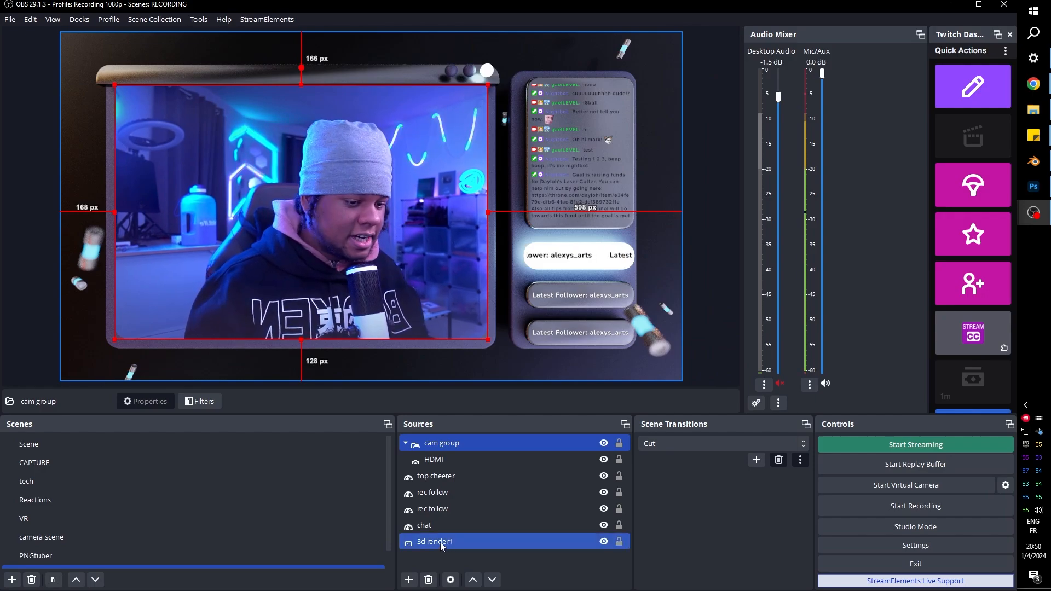
double_click(434, 541)
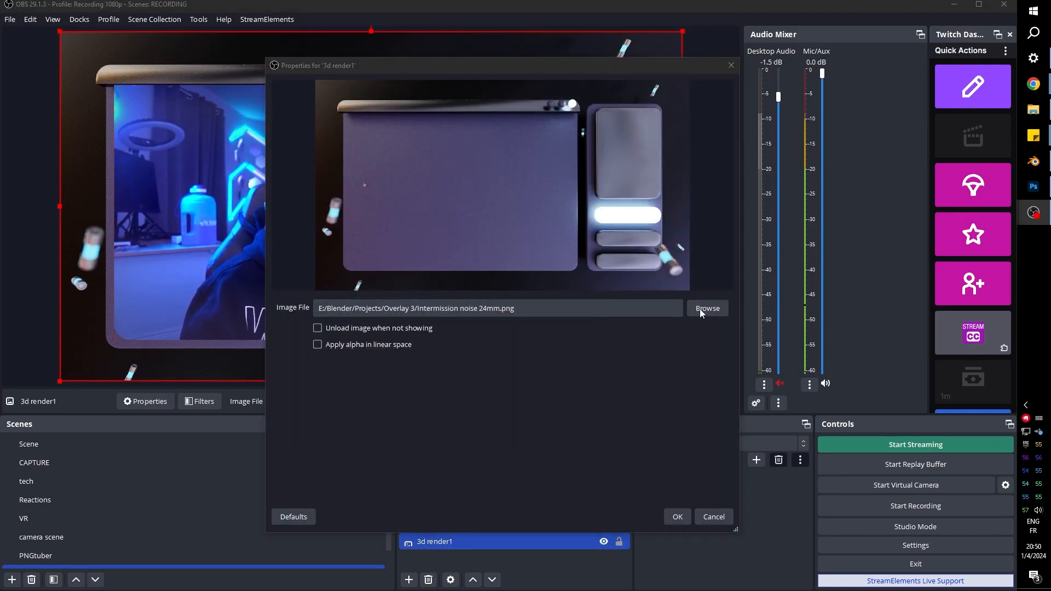
left_click(706, 307)
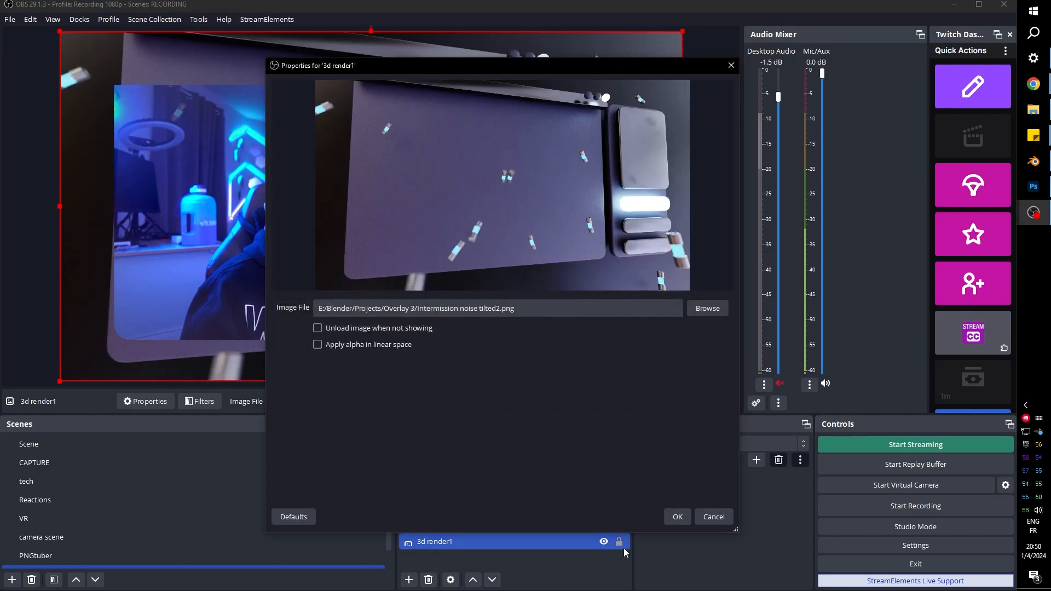
left_click(676, 516)
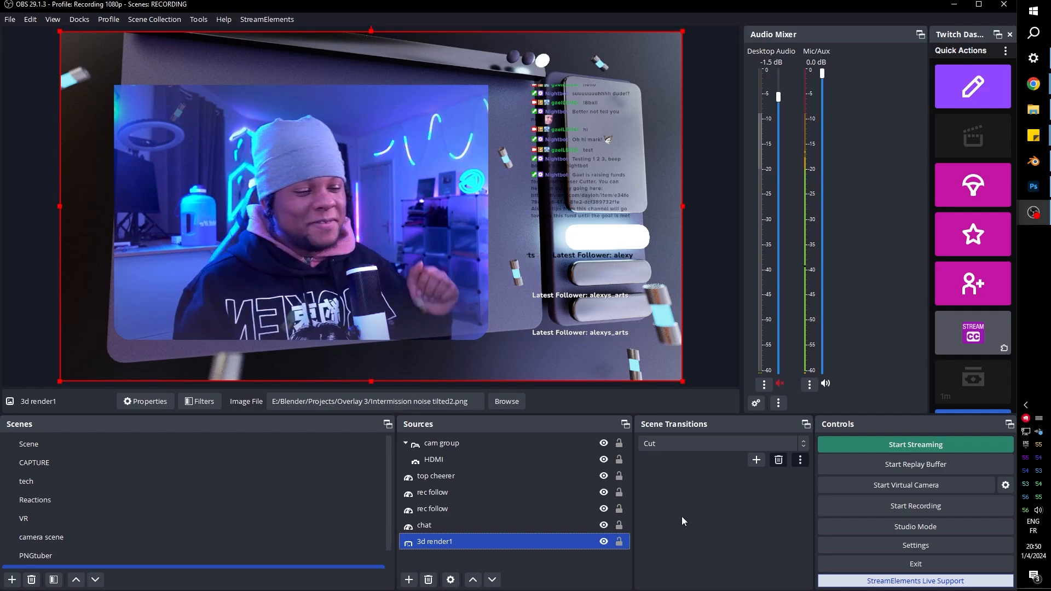
- Group the top cheerer and both rec follow sources into a group named labels
left_click(425, 525)
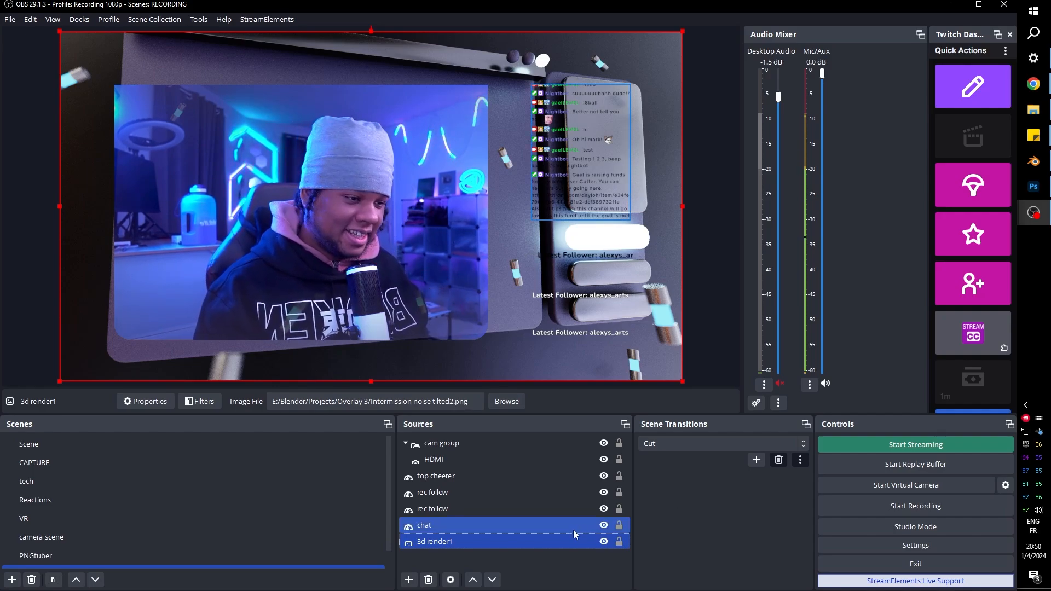
left_click(434, 541)
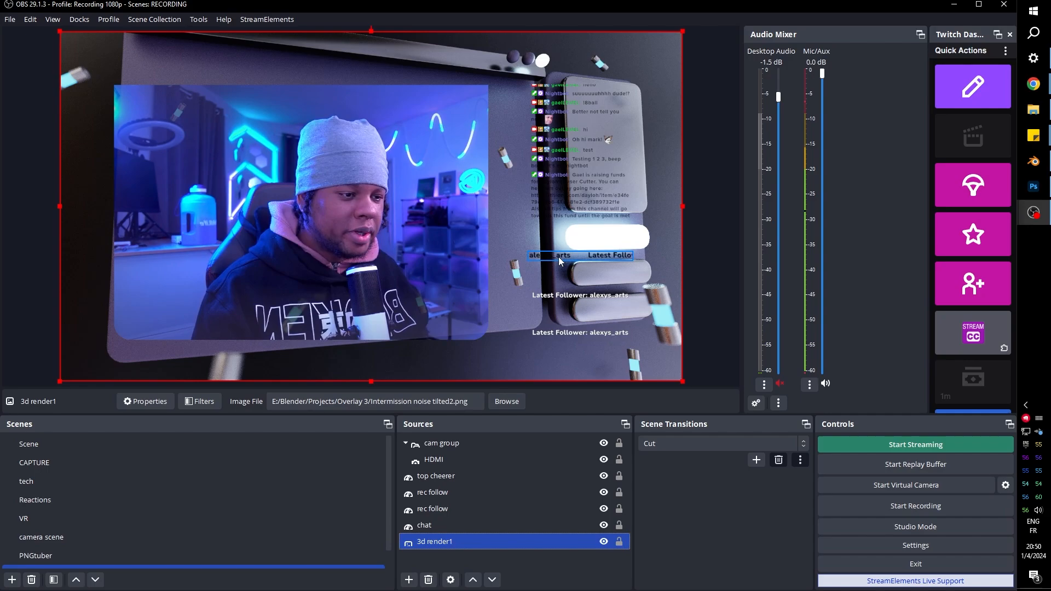
left_click(433, 492)
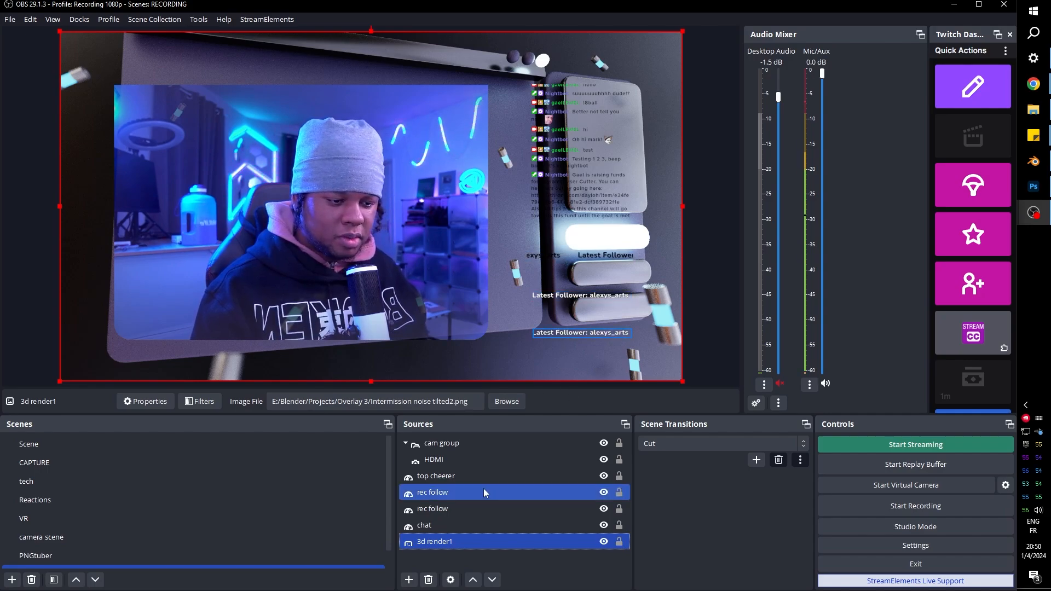
left_click(432, 492)
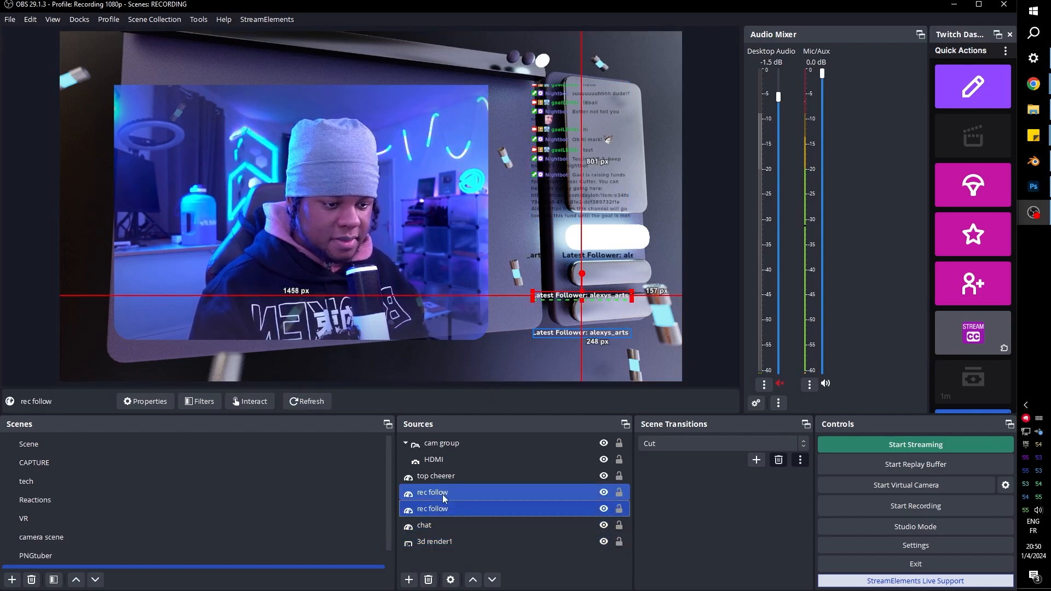
right_click(432, 492)
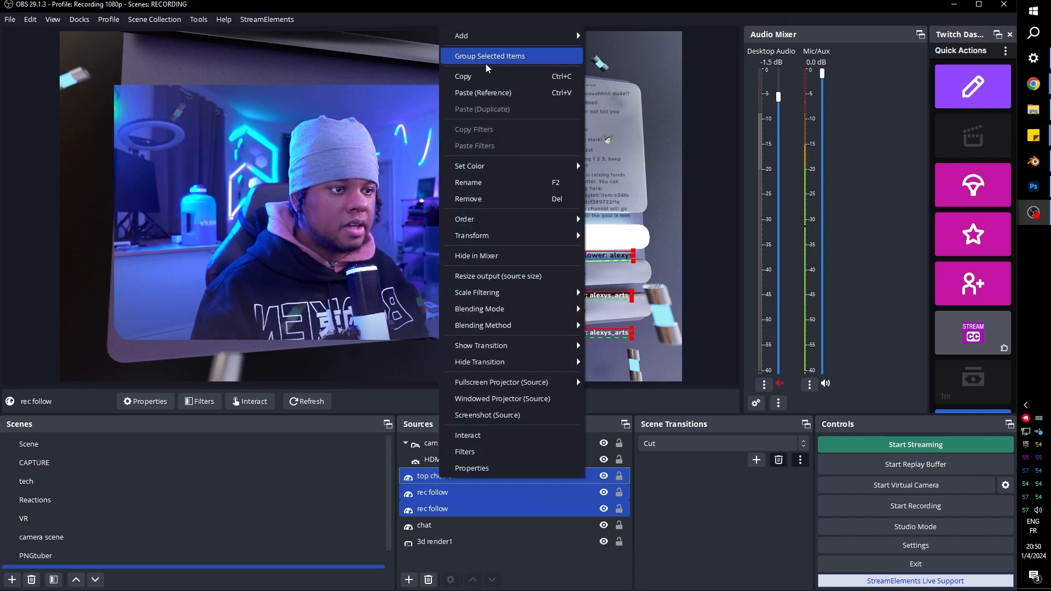
left_click(489, 56)
type("labels")
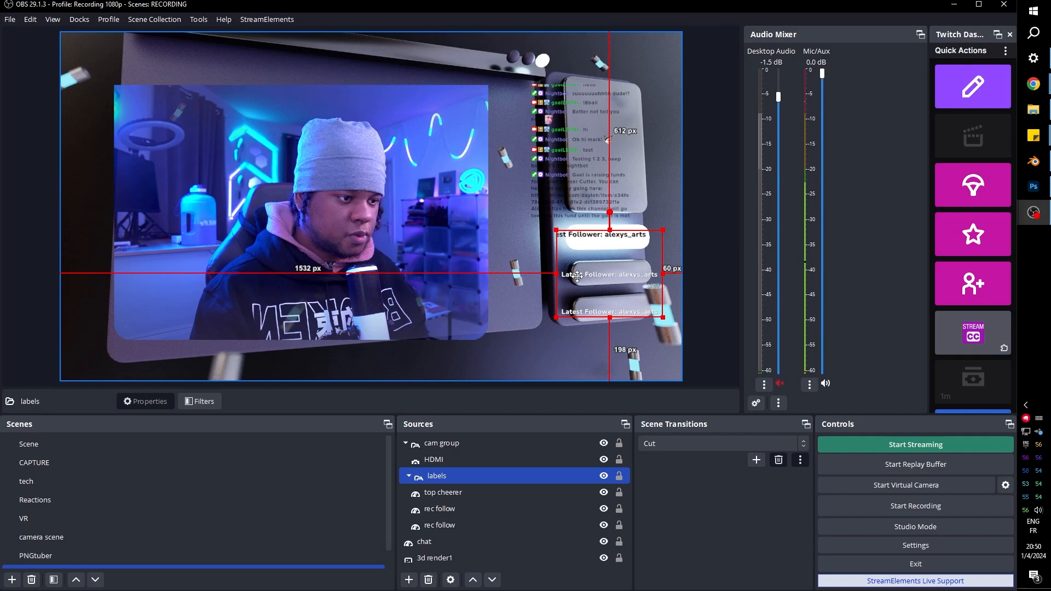
left_click(441, 442)
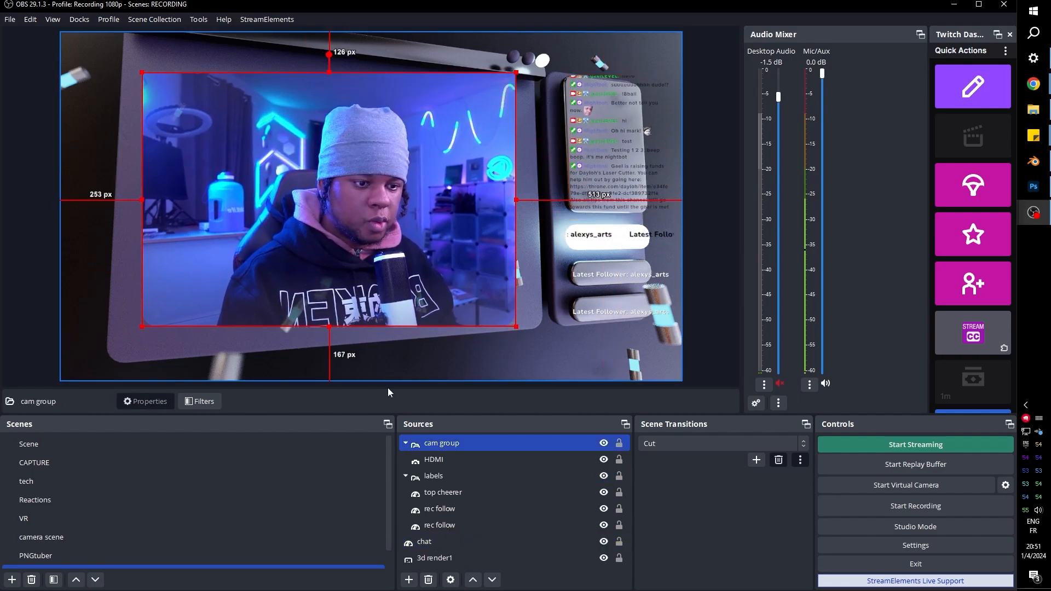
- Add a User-defined shader filter loading corner_pin.shader to the cam group and drag its corners onto the tilted panel
left_click(203, 400)
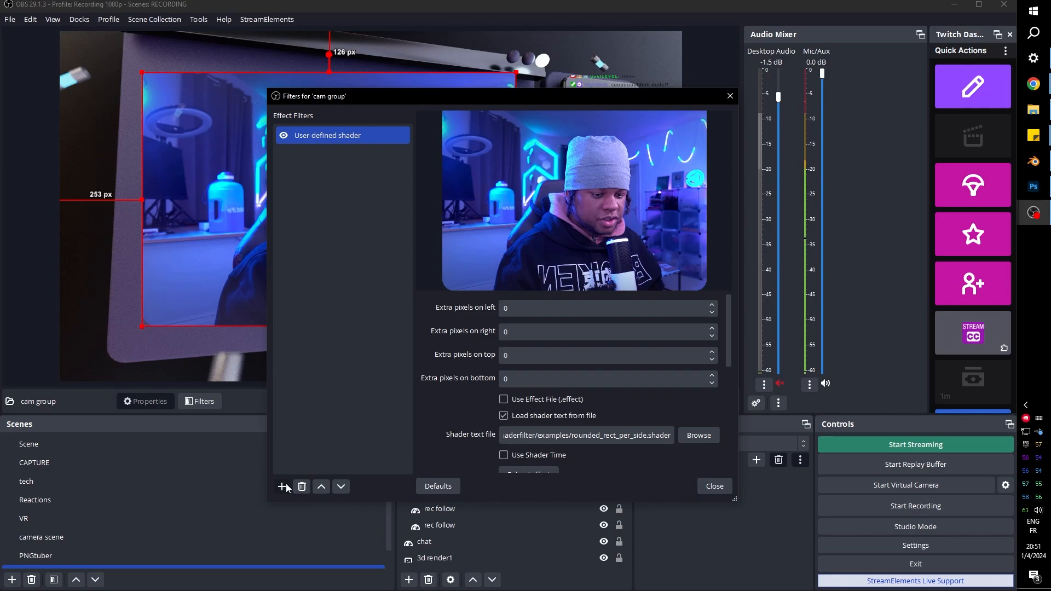
left_click(281, 486)
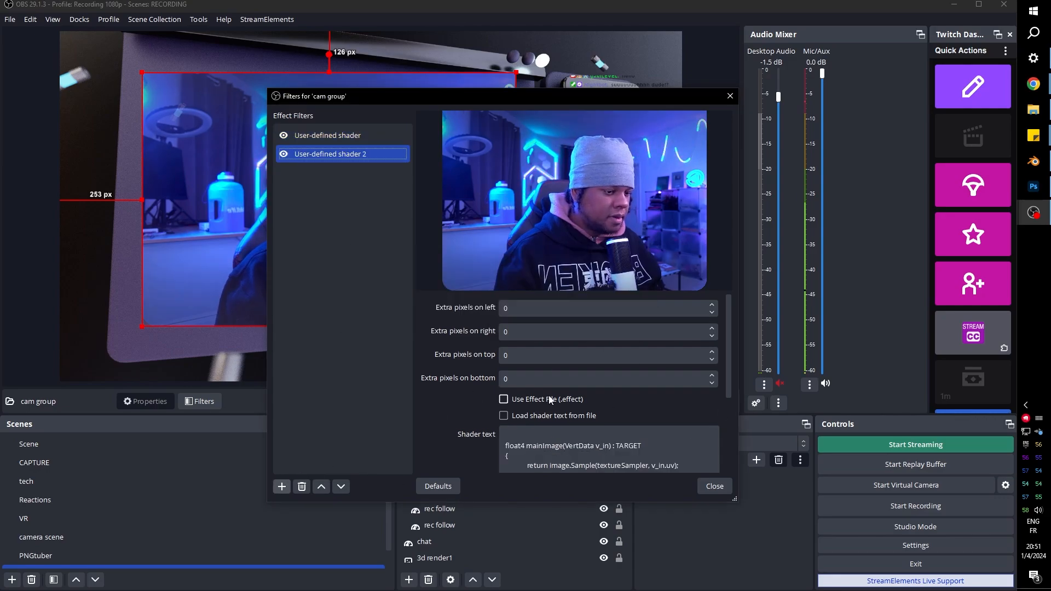
left_click(504, 415)
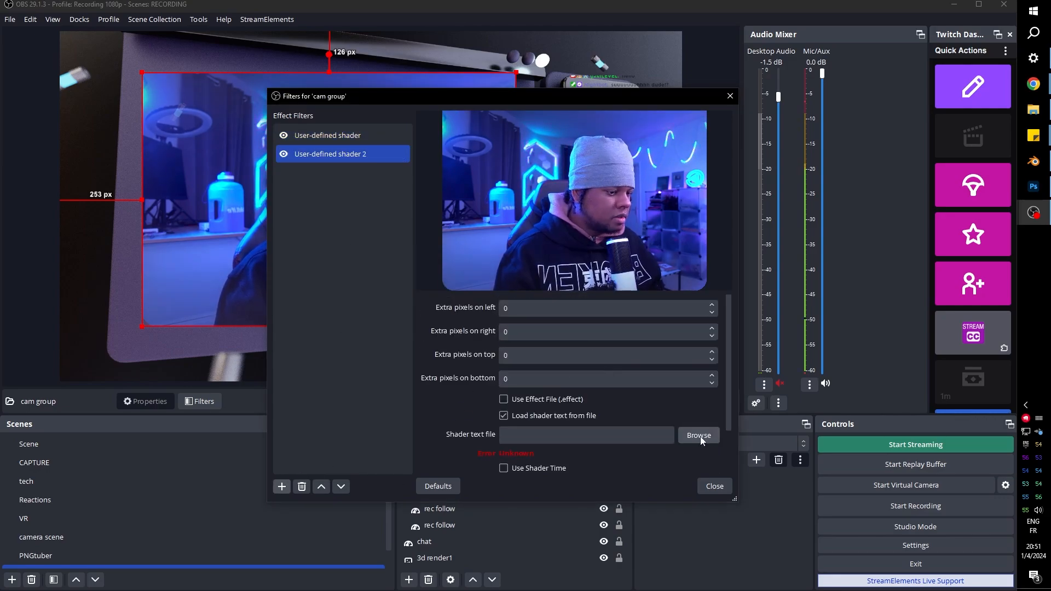
left_click(697, 435)
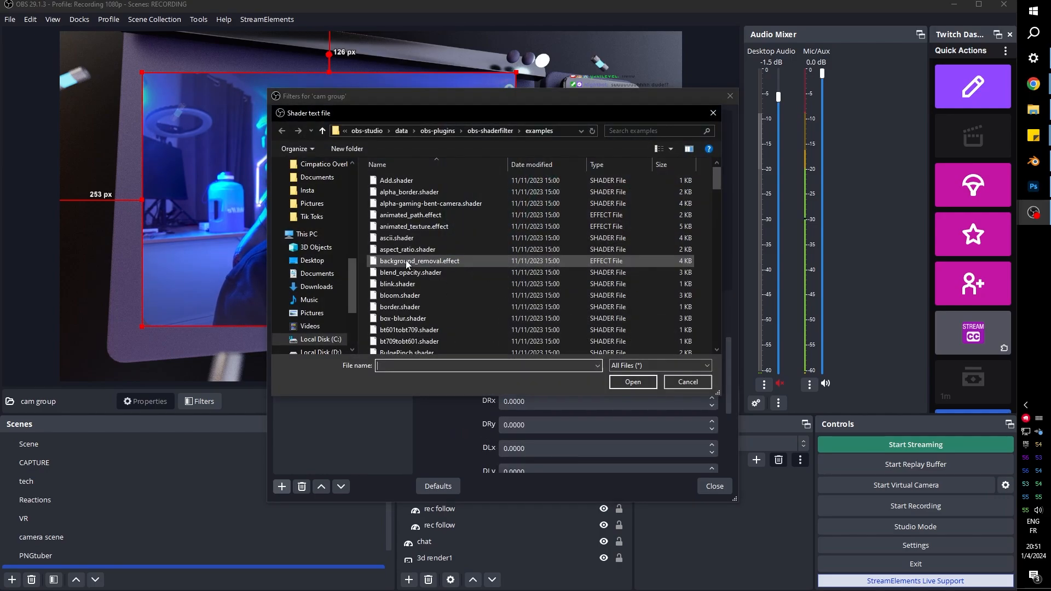
scroll("down", 3)
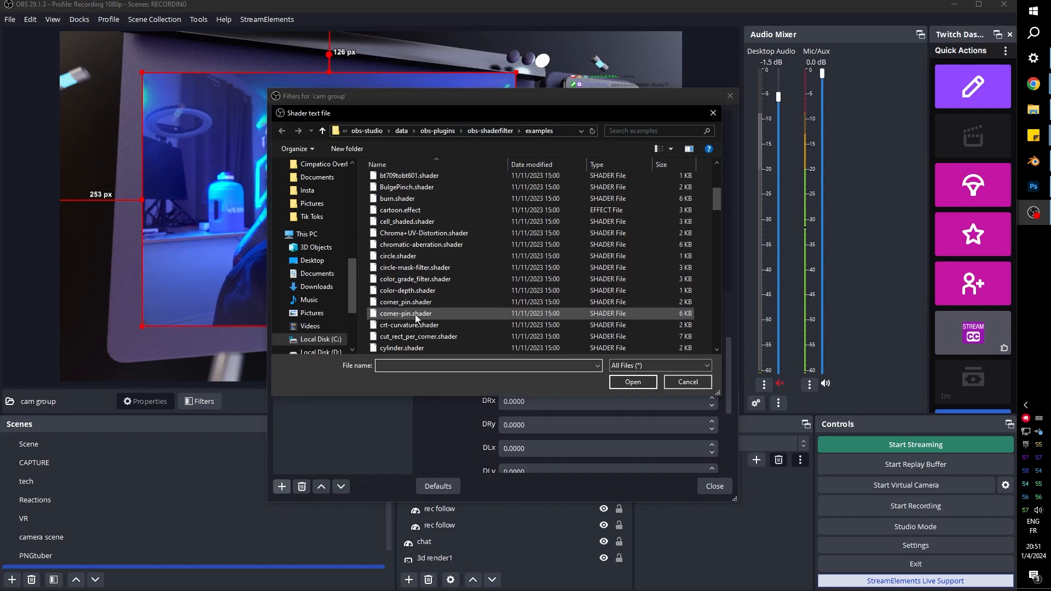
left_click(686, 381)
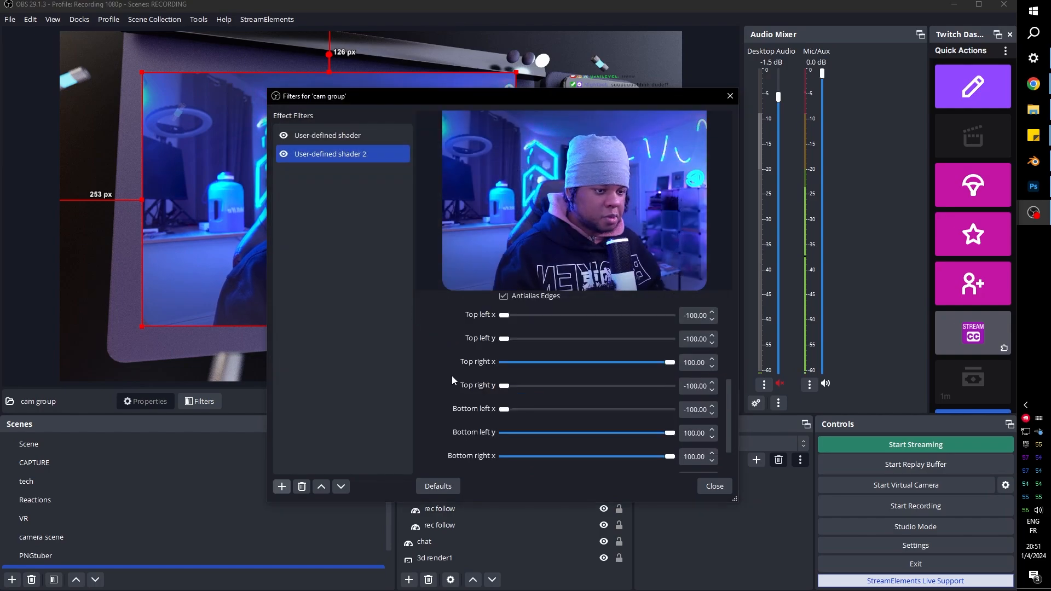
left_click_drag(318, 96, 328, 106)
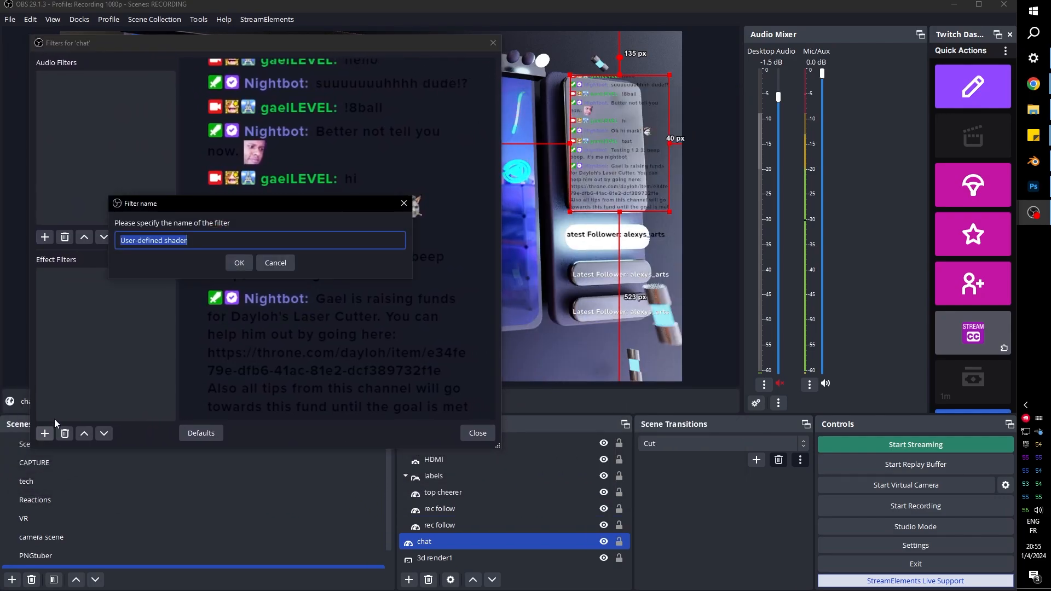
- Name the chat's new shader filter and load corner-pin.shader into it
left_click(238, 263)
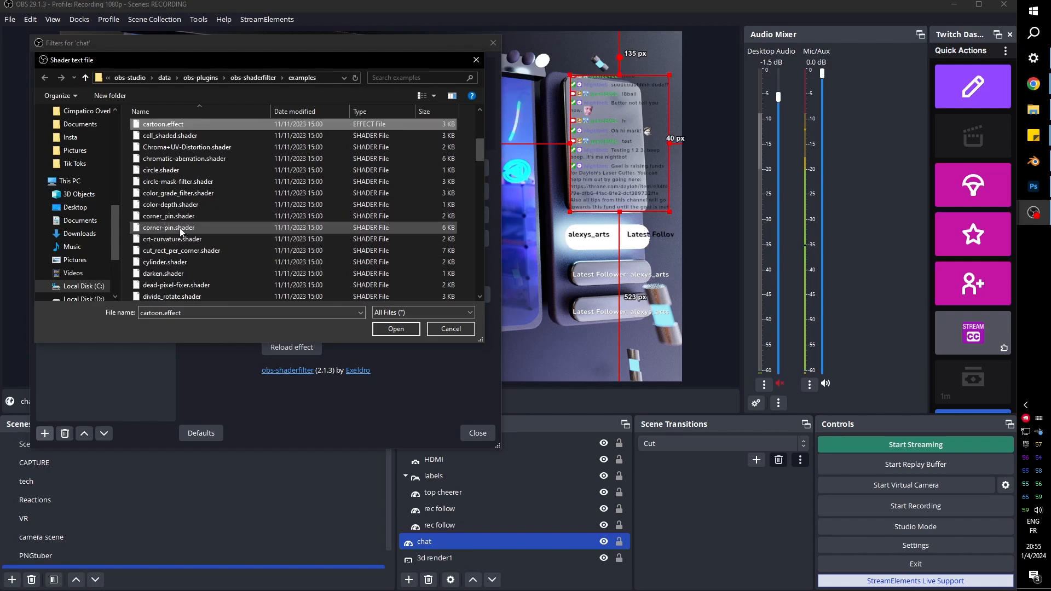
left_click(395, 329)
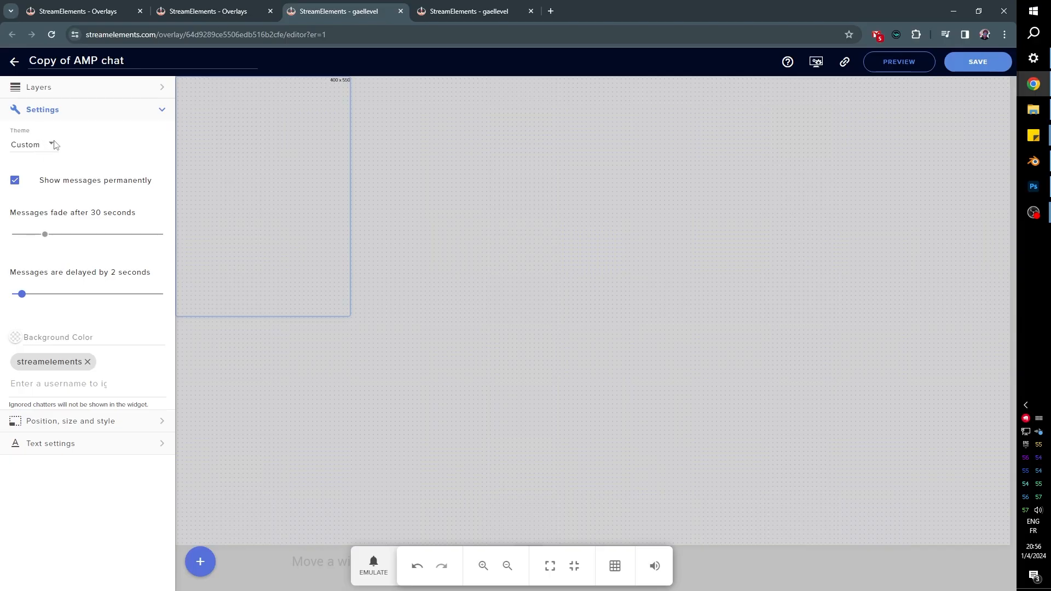
- Switch the chat widget to White chat, fit its corners to the tilted right panel, then restore the Custom theme
left_click(34, 144)
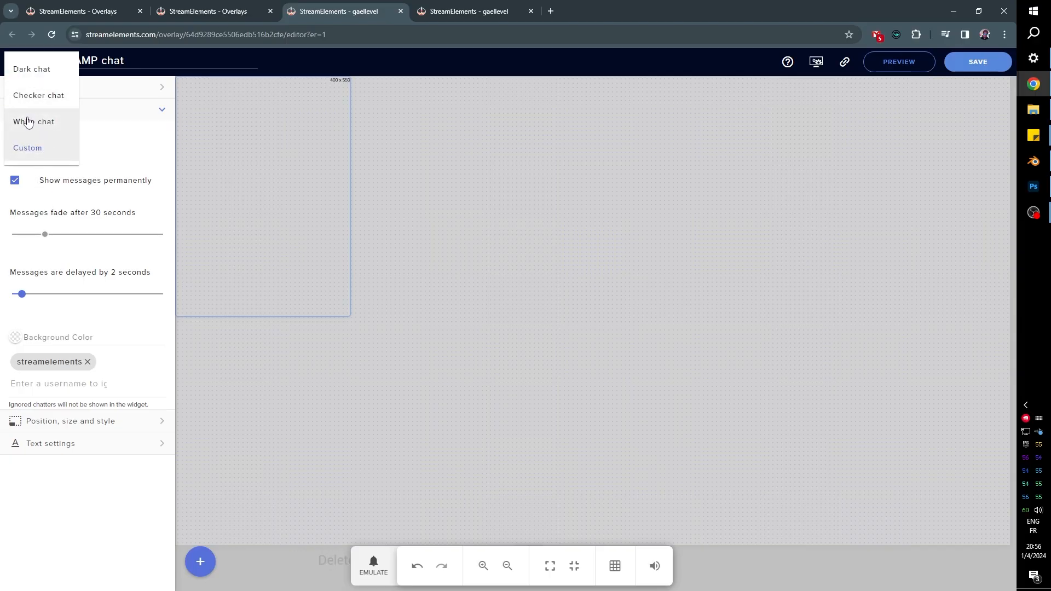
left_click(34, 121)
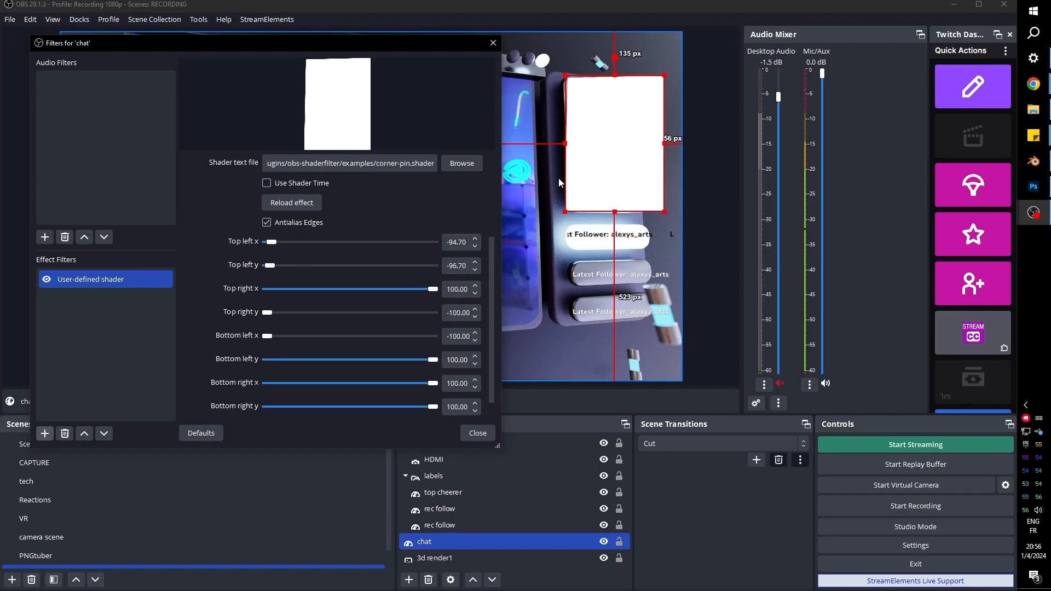
left_click_drag(269, 241, 274, 242)
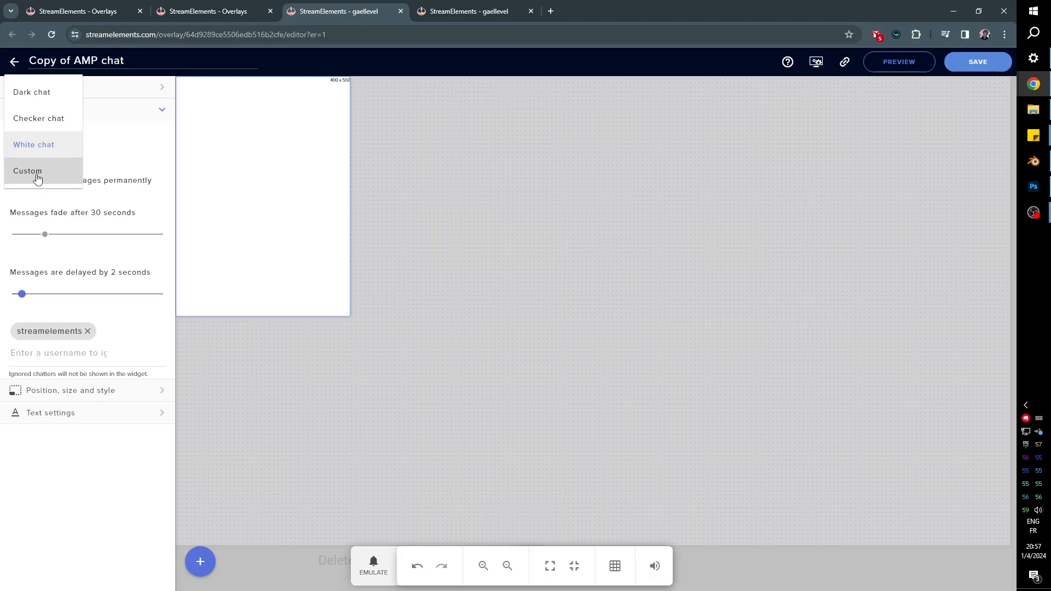
left_click(27, 170)
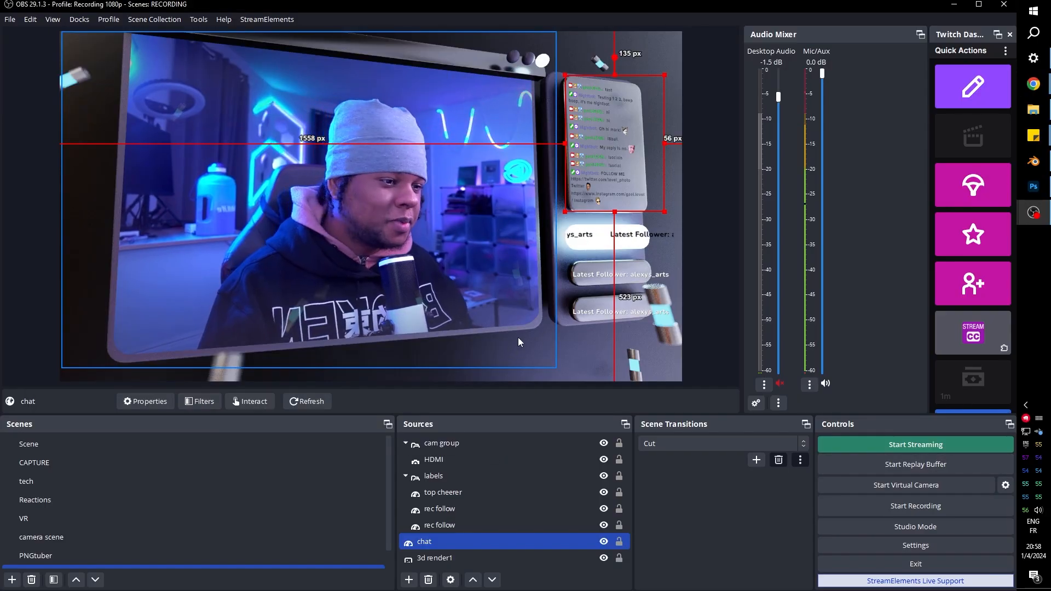
- Give the labels group a corner-pin shader filter and tune its corners to the tilted pills
left_click(433, 476)
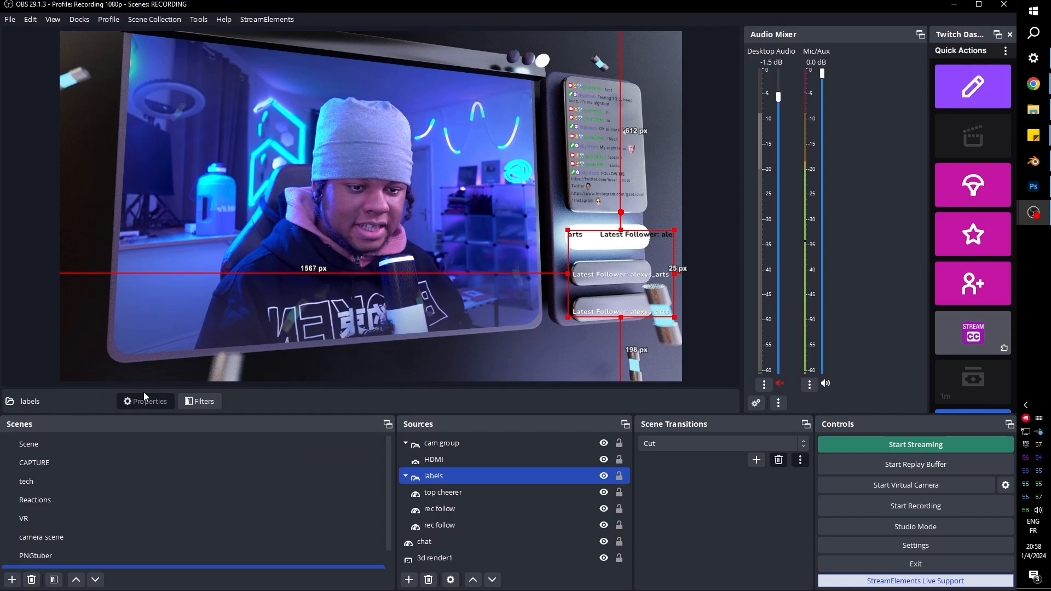
left_click(199, 401)
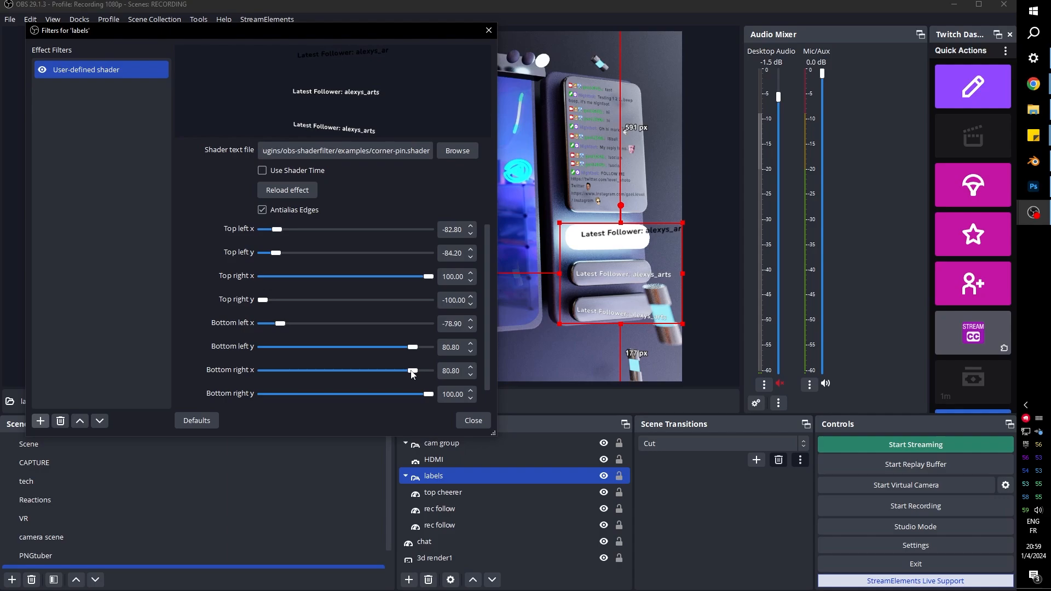
scroll("up", 3)
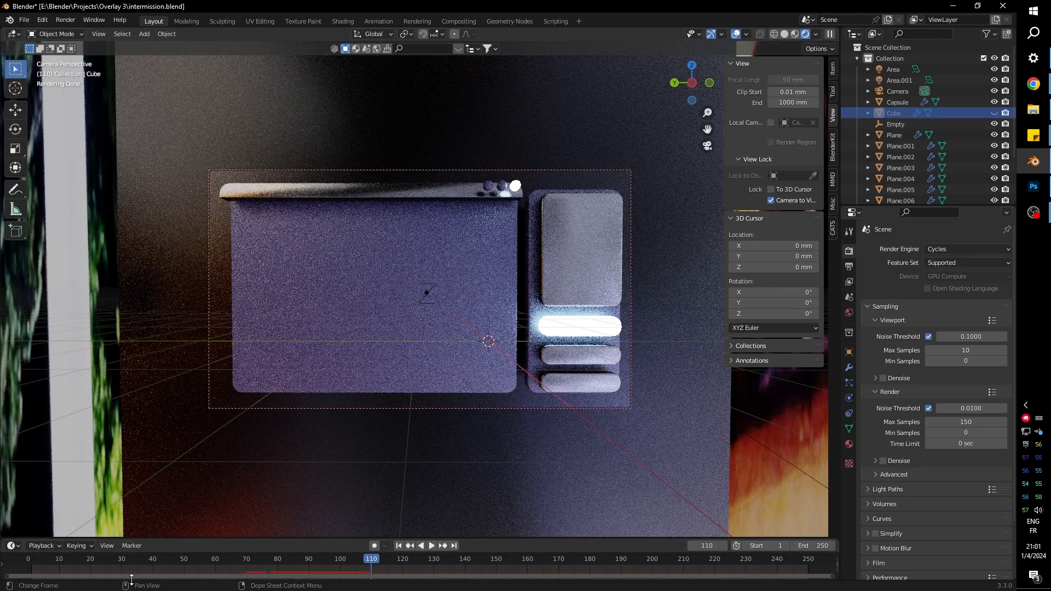
- View the intermission.blend panel scene through the camera in Blender
left_click(967, 248)
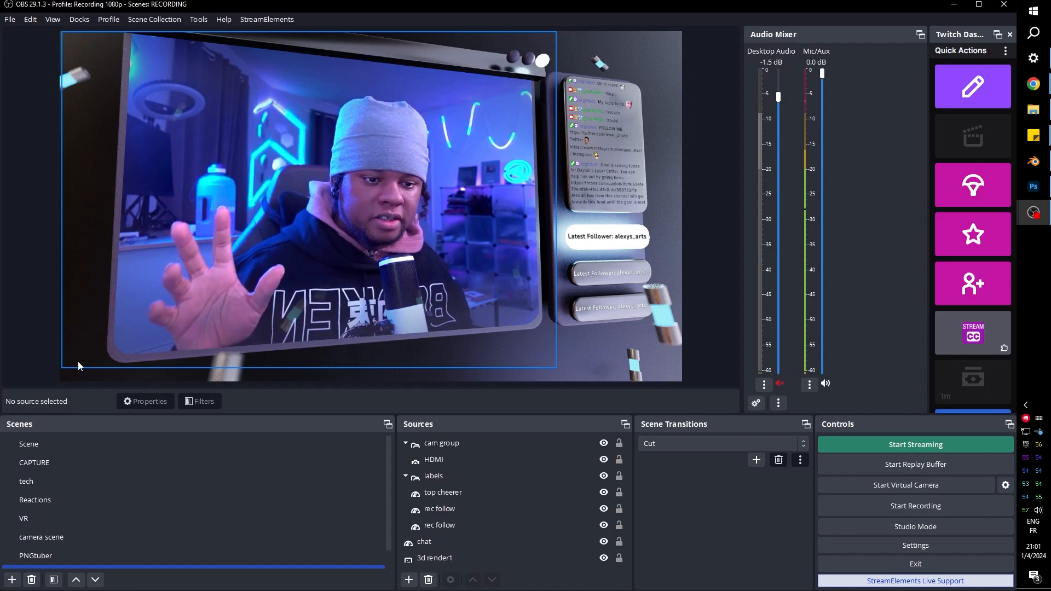
- Select and deselect the top cheerer label to inspect the finished warped overlay
left_click(443, 492)
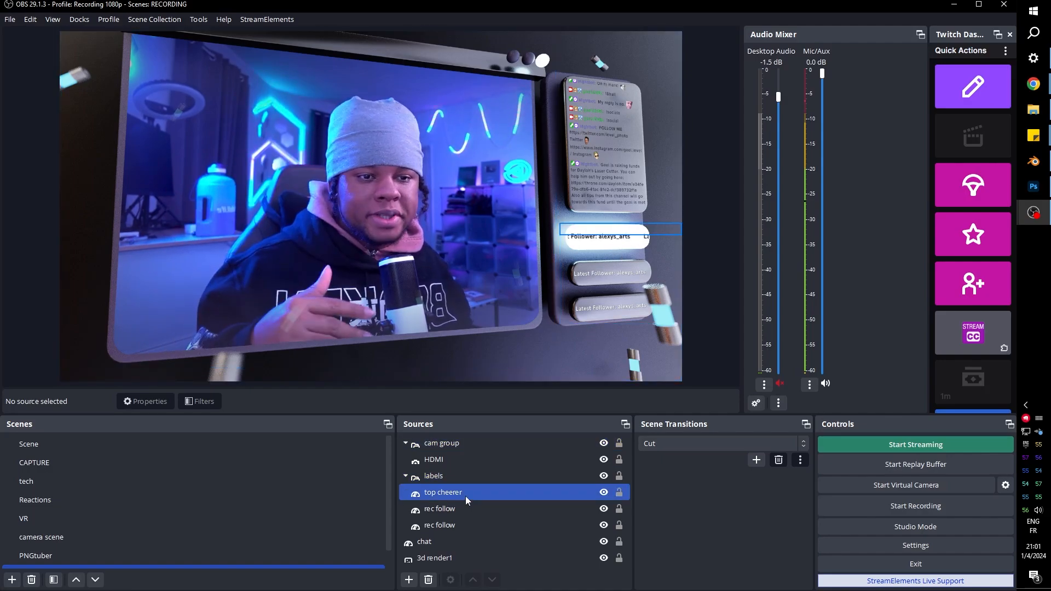
left_click(433, 475)
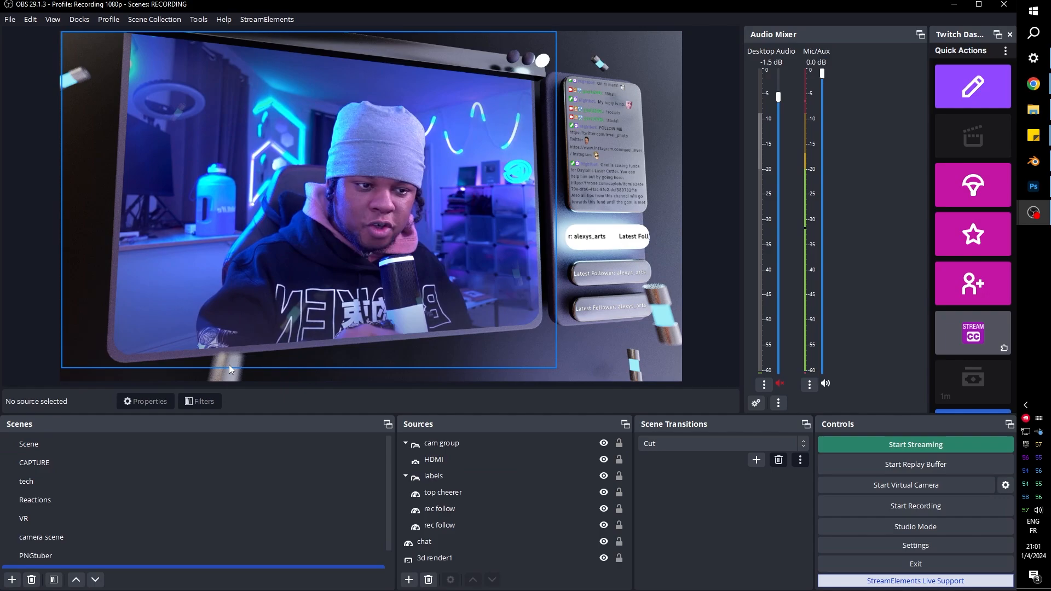
mouse_move(218, 362)
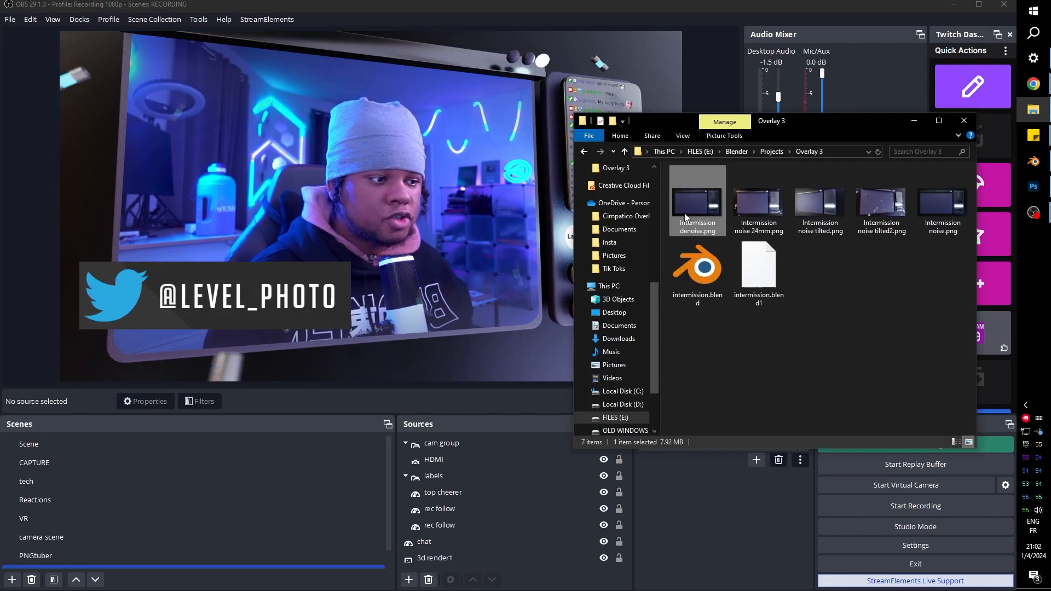
- View Intermission noise 24mm.png in Photos, then step to the tilted render
double_click(758, 201)
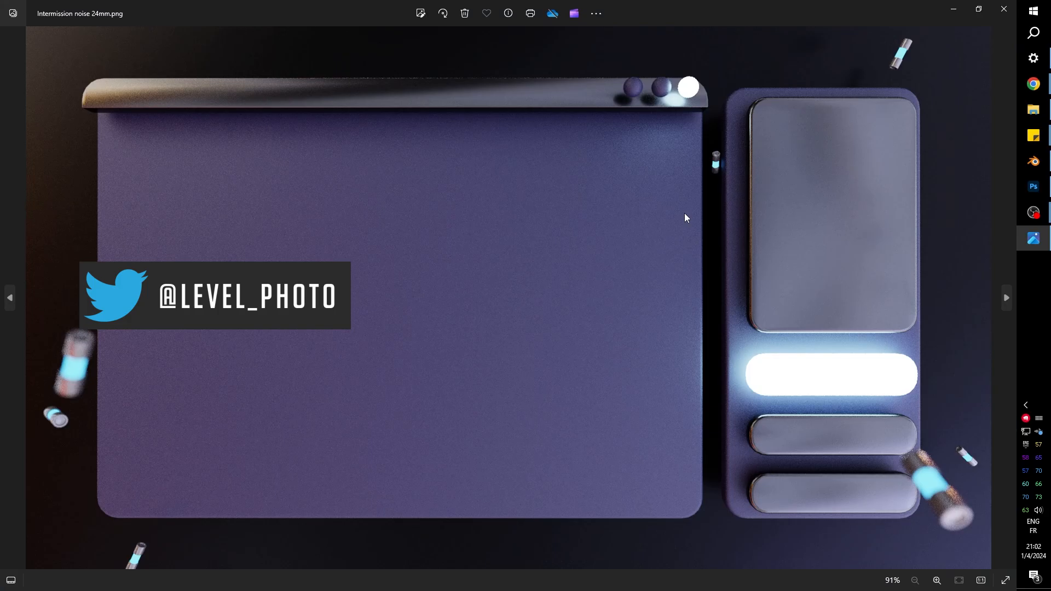
left_click(1005, 298)
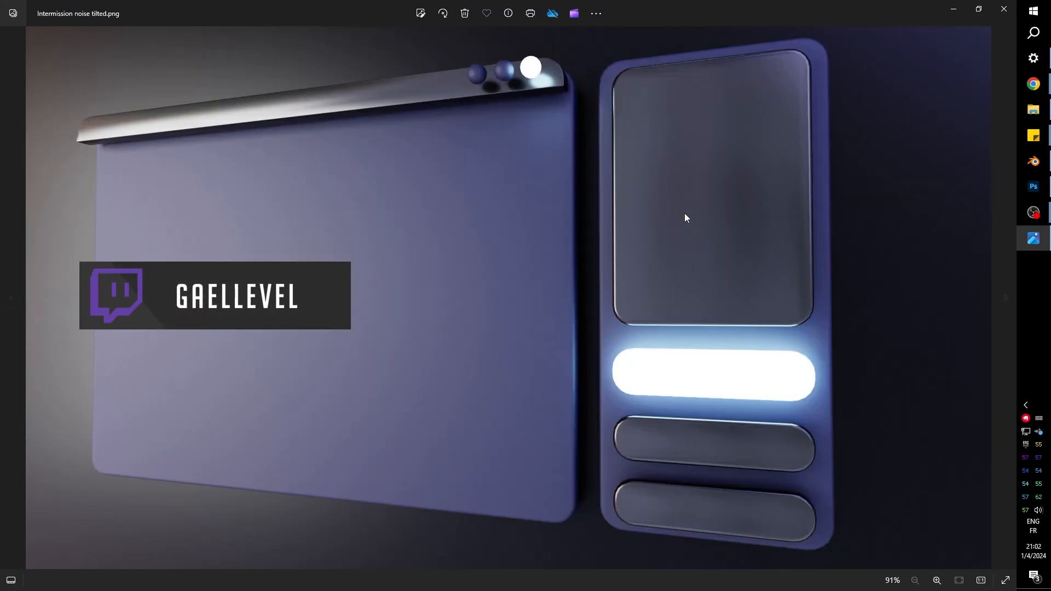